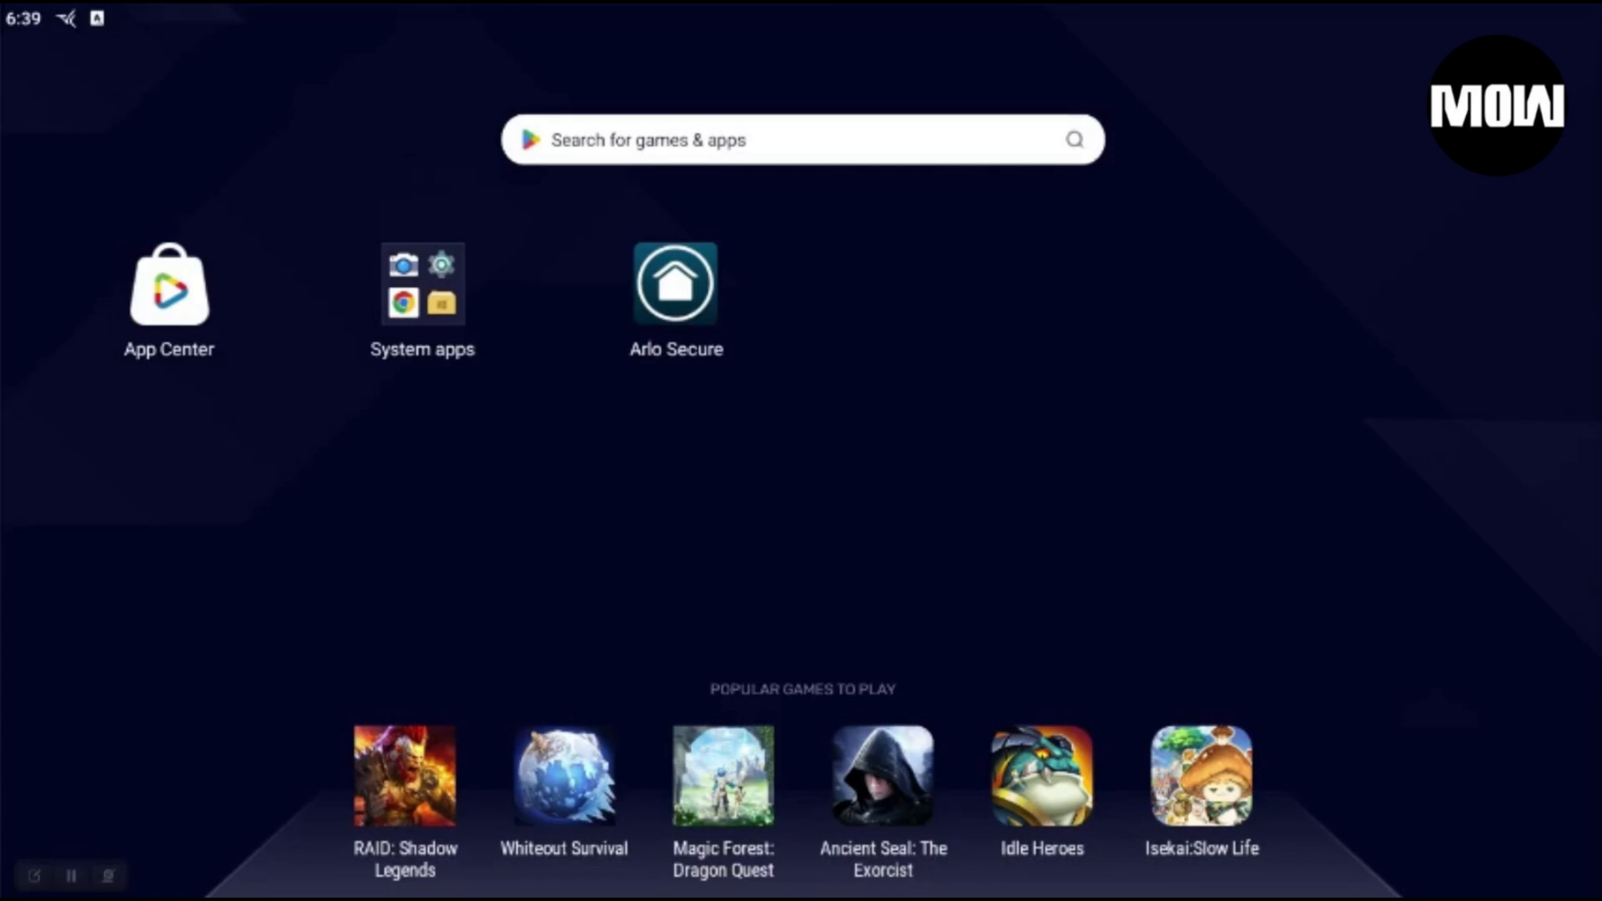
- Show the App info page for the installed Arlo Secure app
click(423, 284)
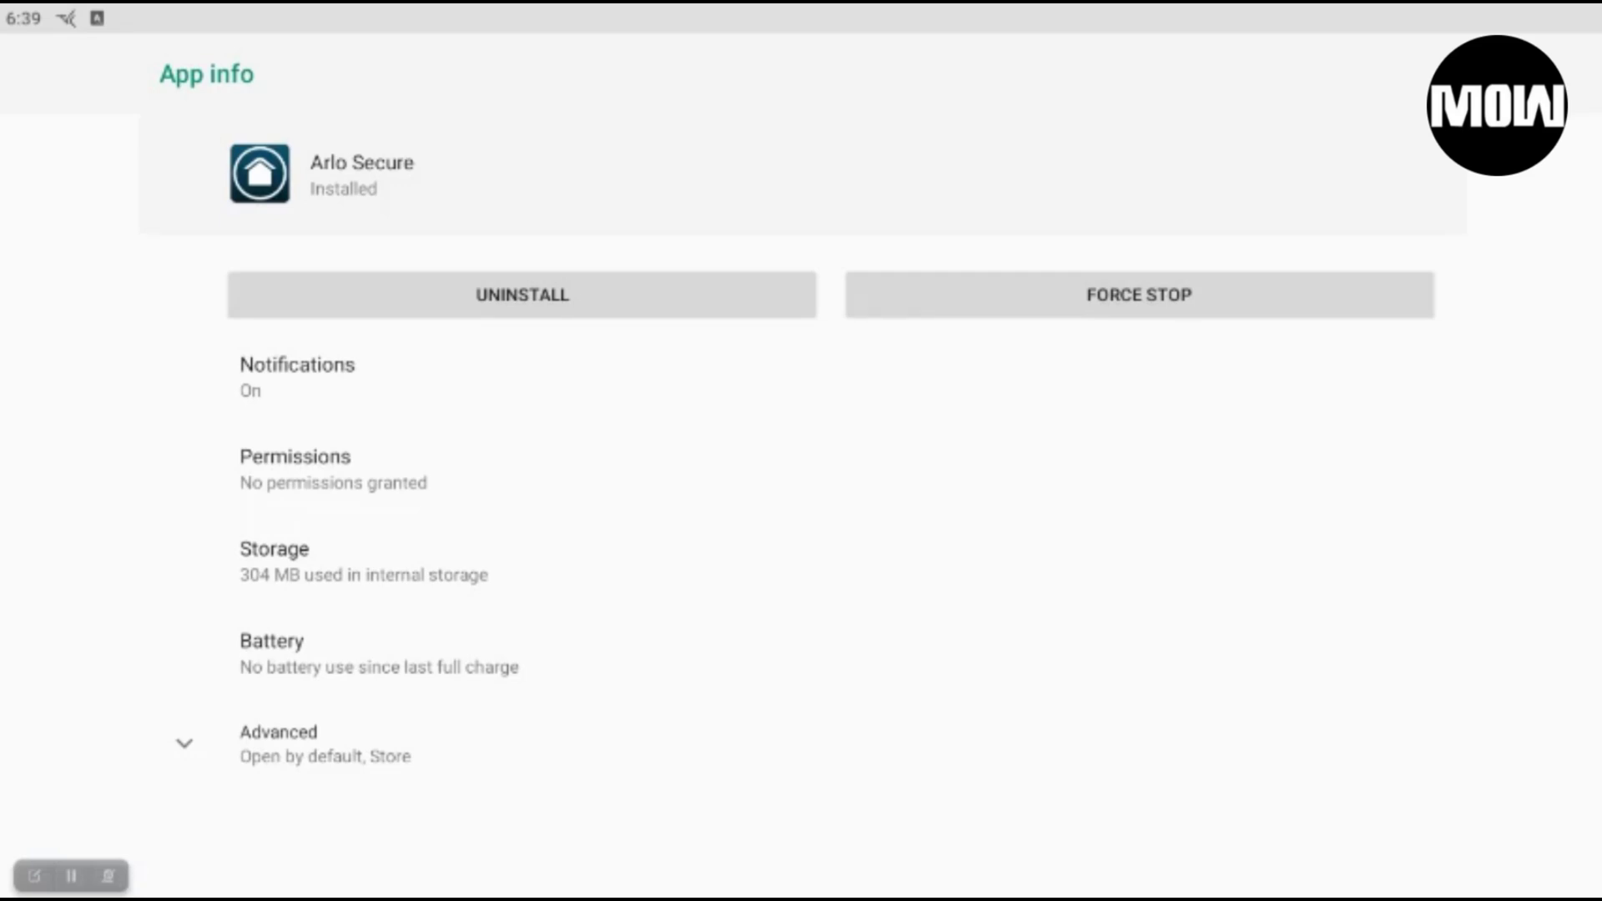
- Force stop Arlo Secure, then uninstall it, confirming both prompts with OK
click(1136, 295)
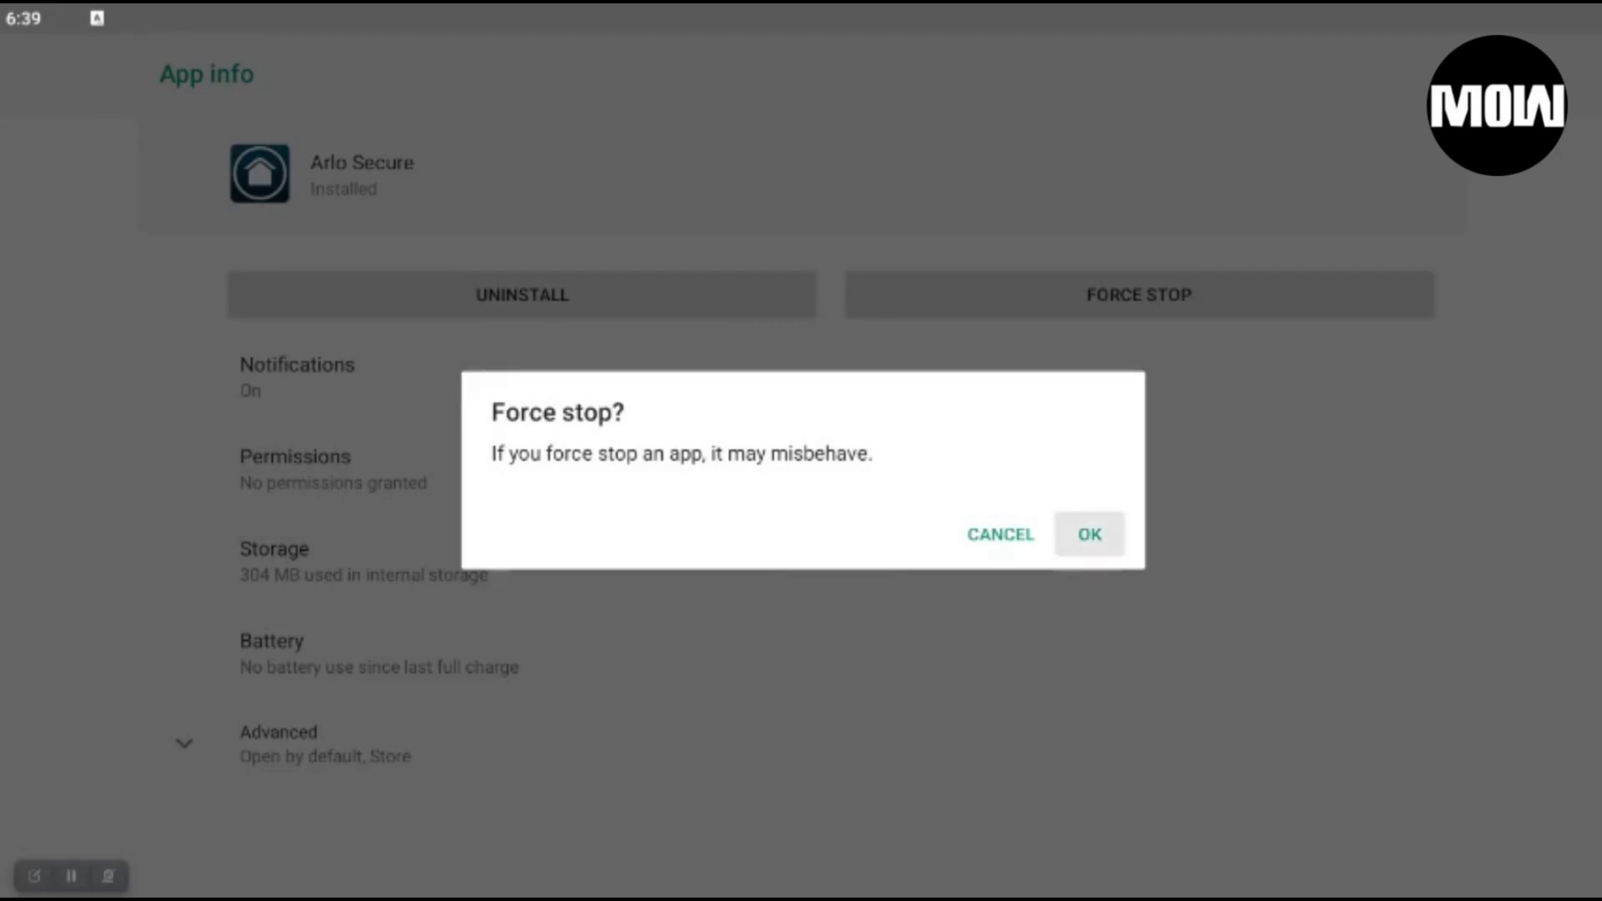
click(1090, 534)
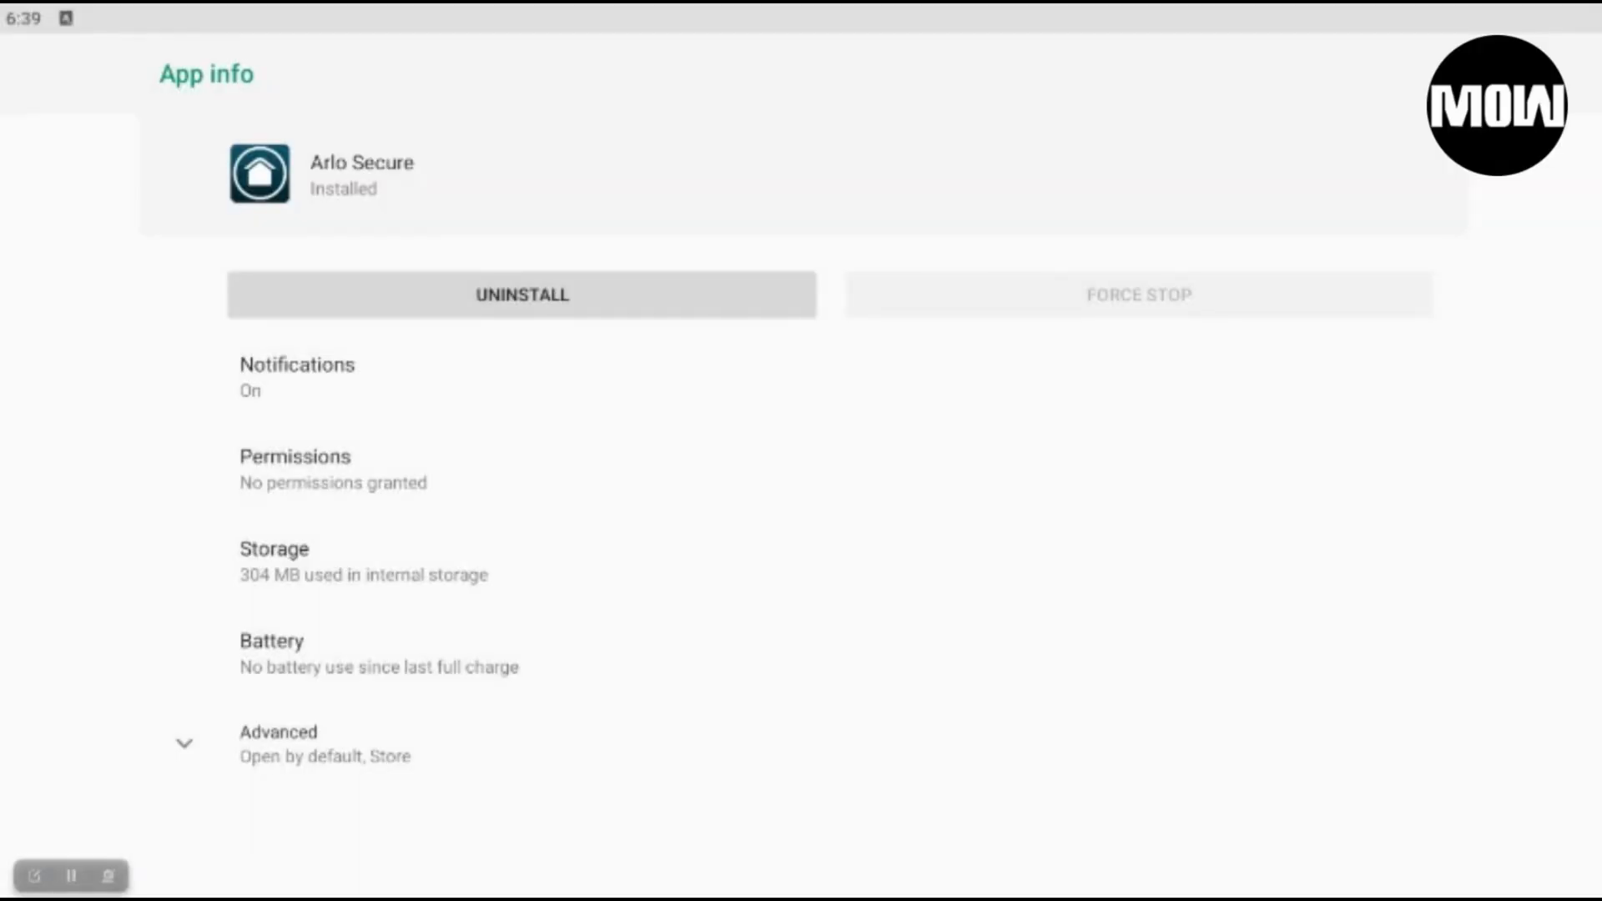
click(521, 293)
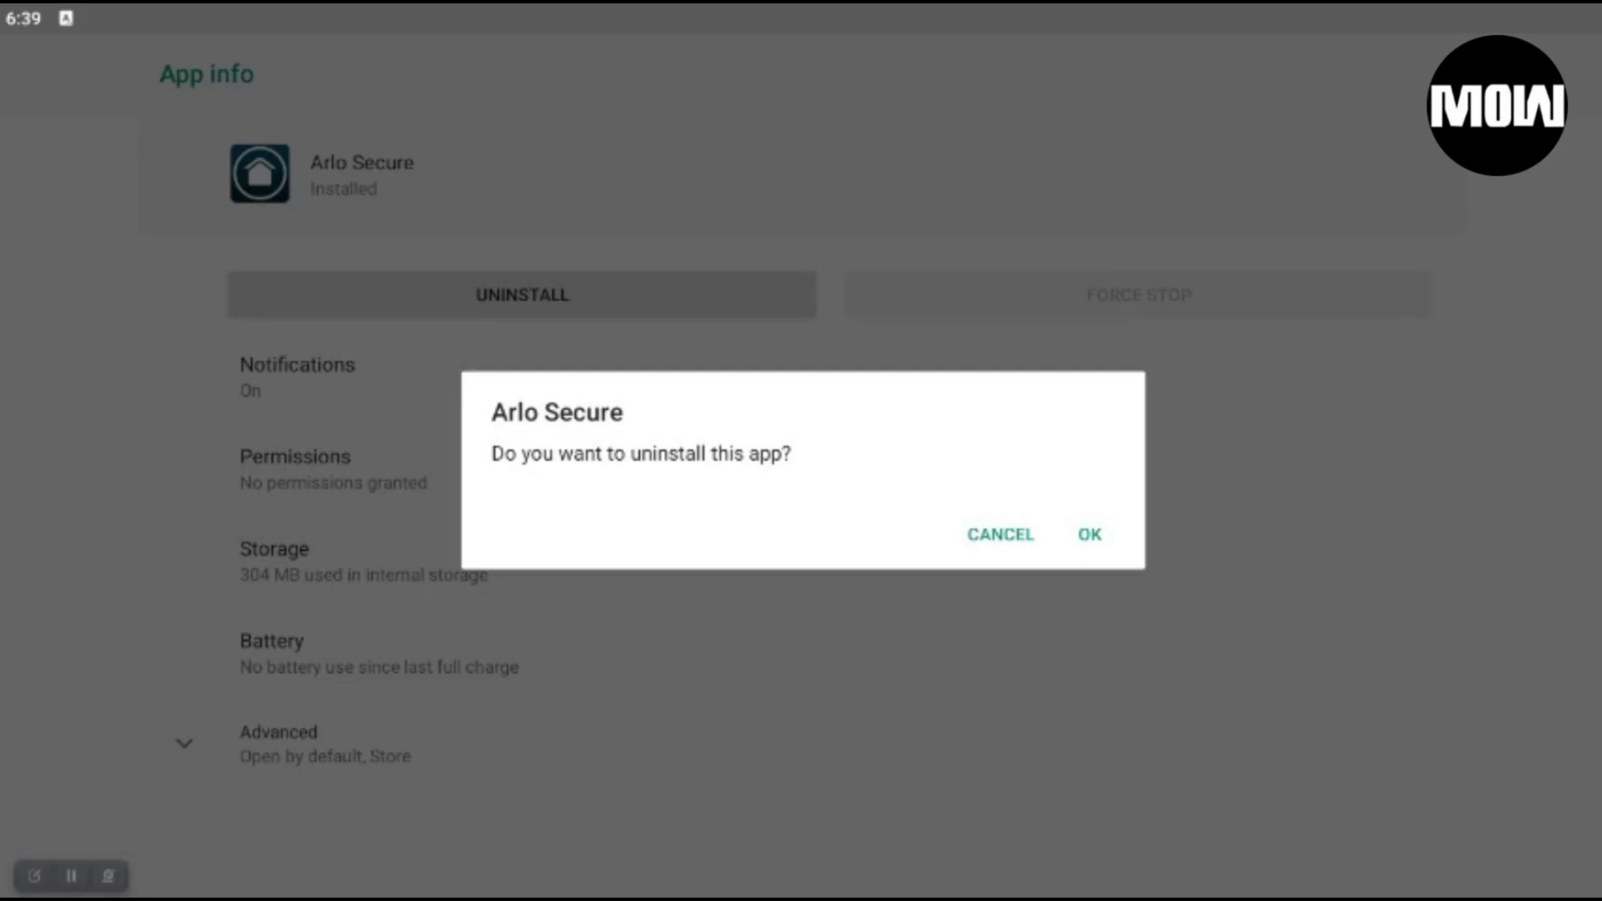
click(1090, 534)
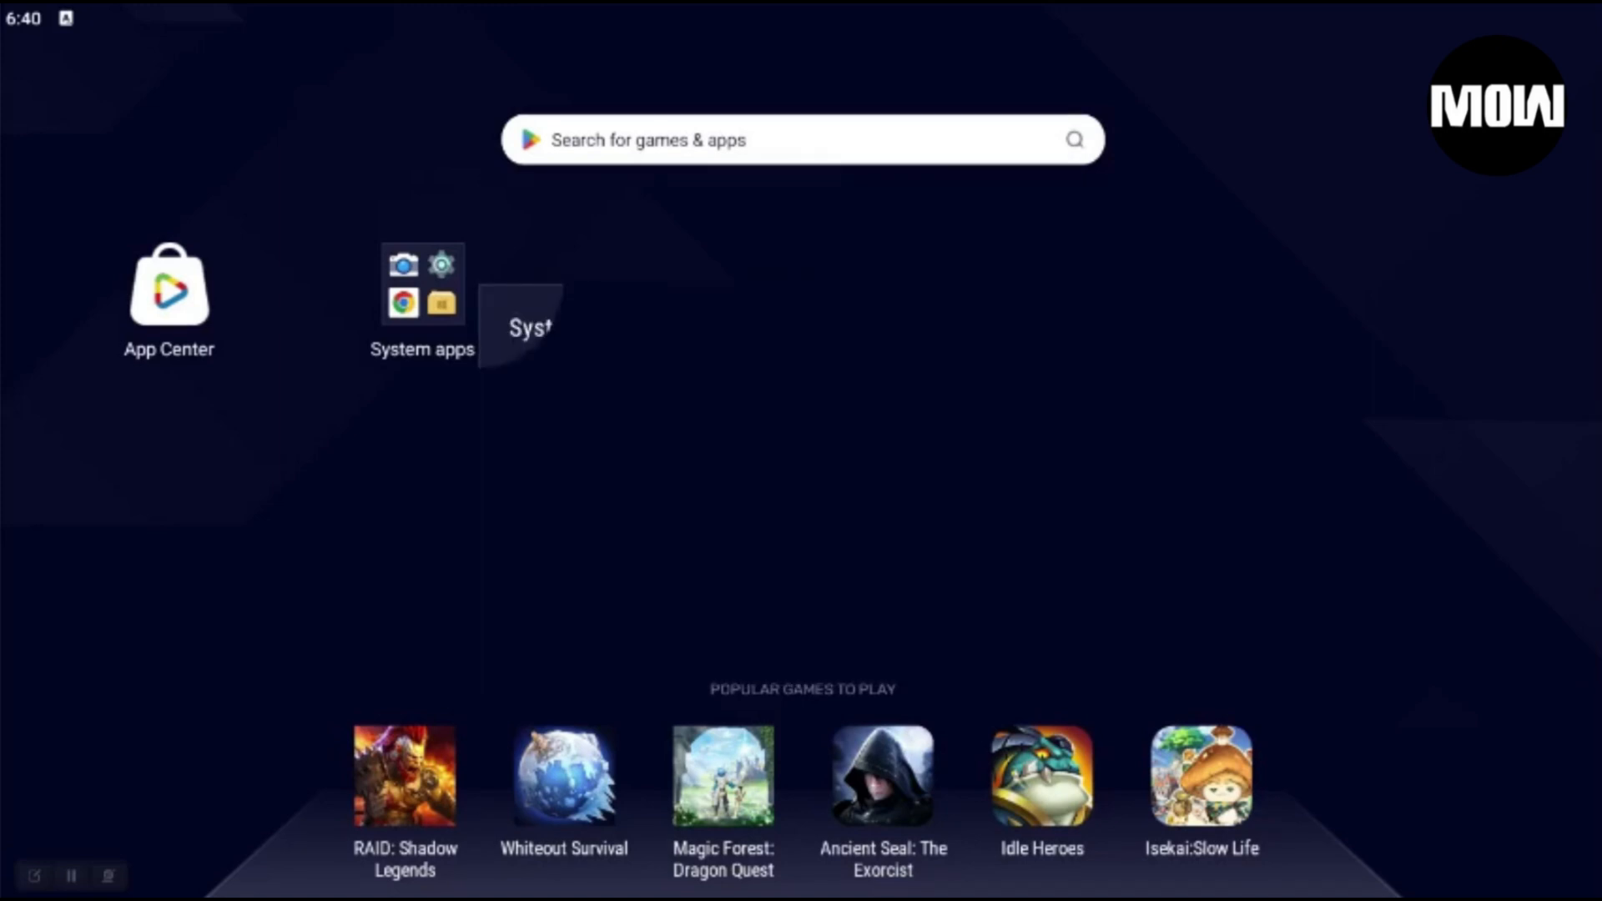
- Launch Chrome from the System apps folder to a new tab page
click(420, 284)
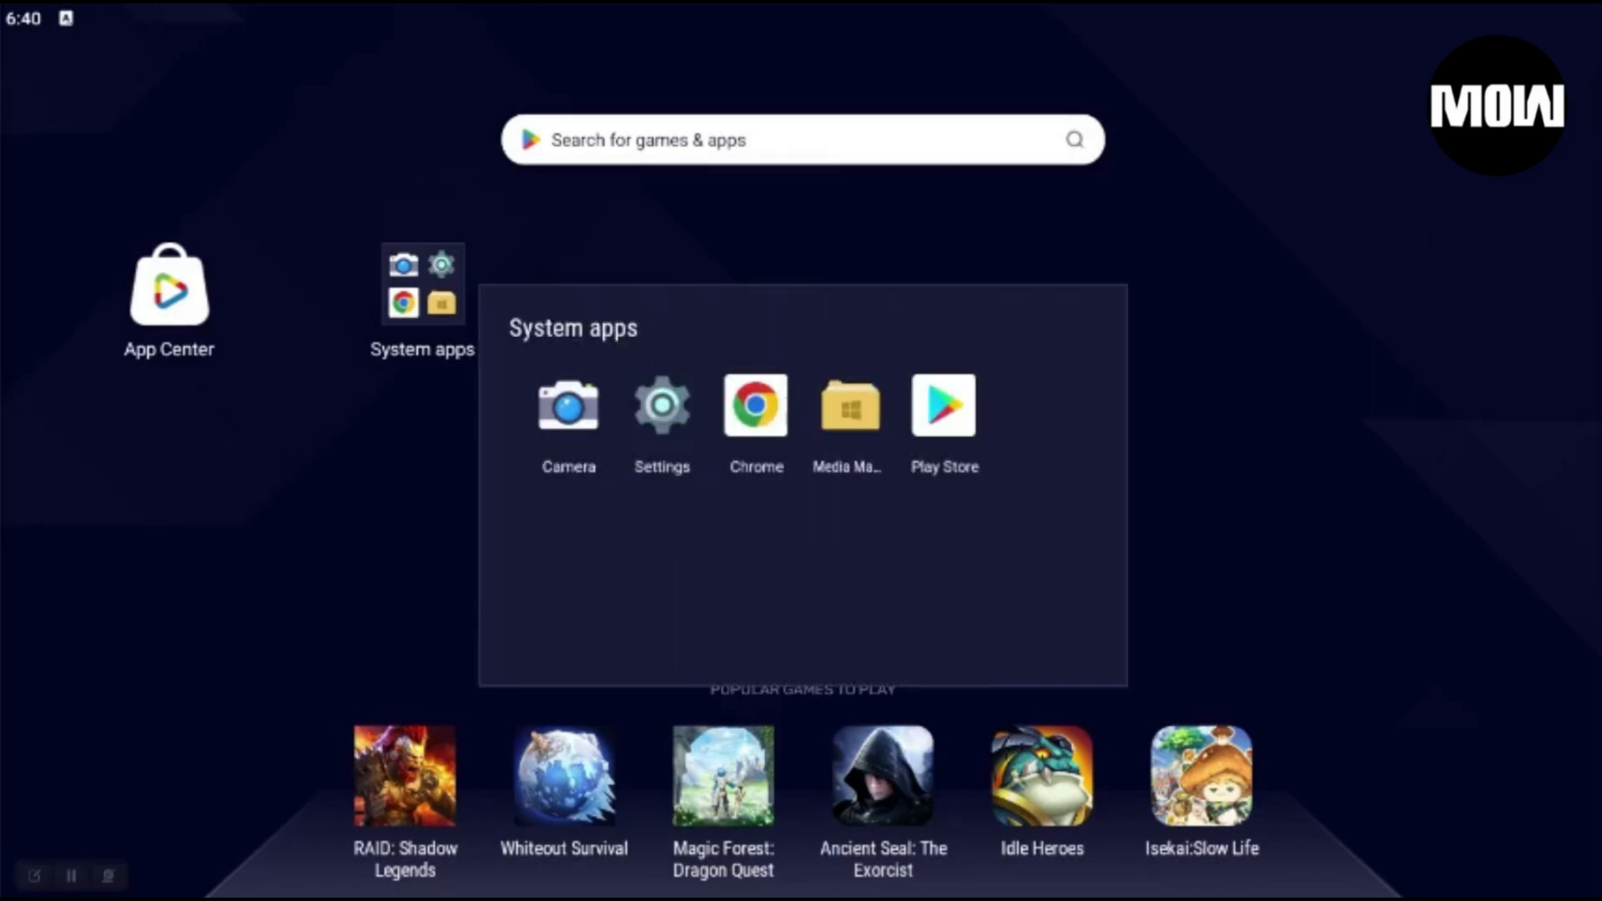
click(754, 403)
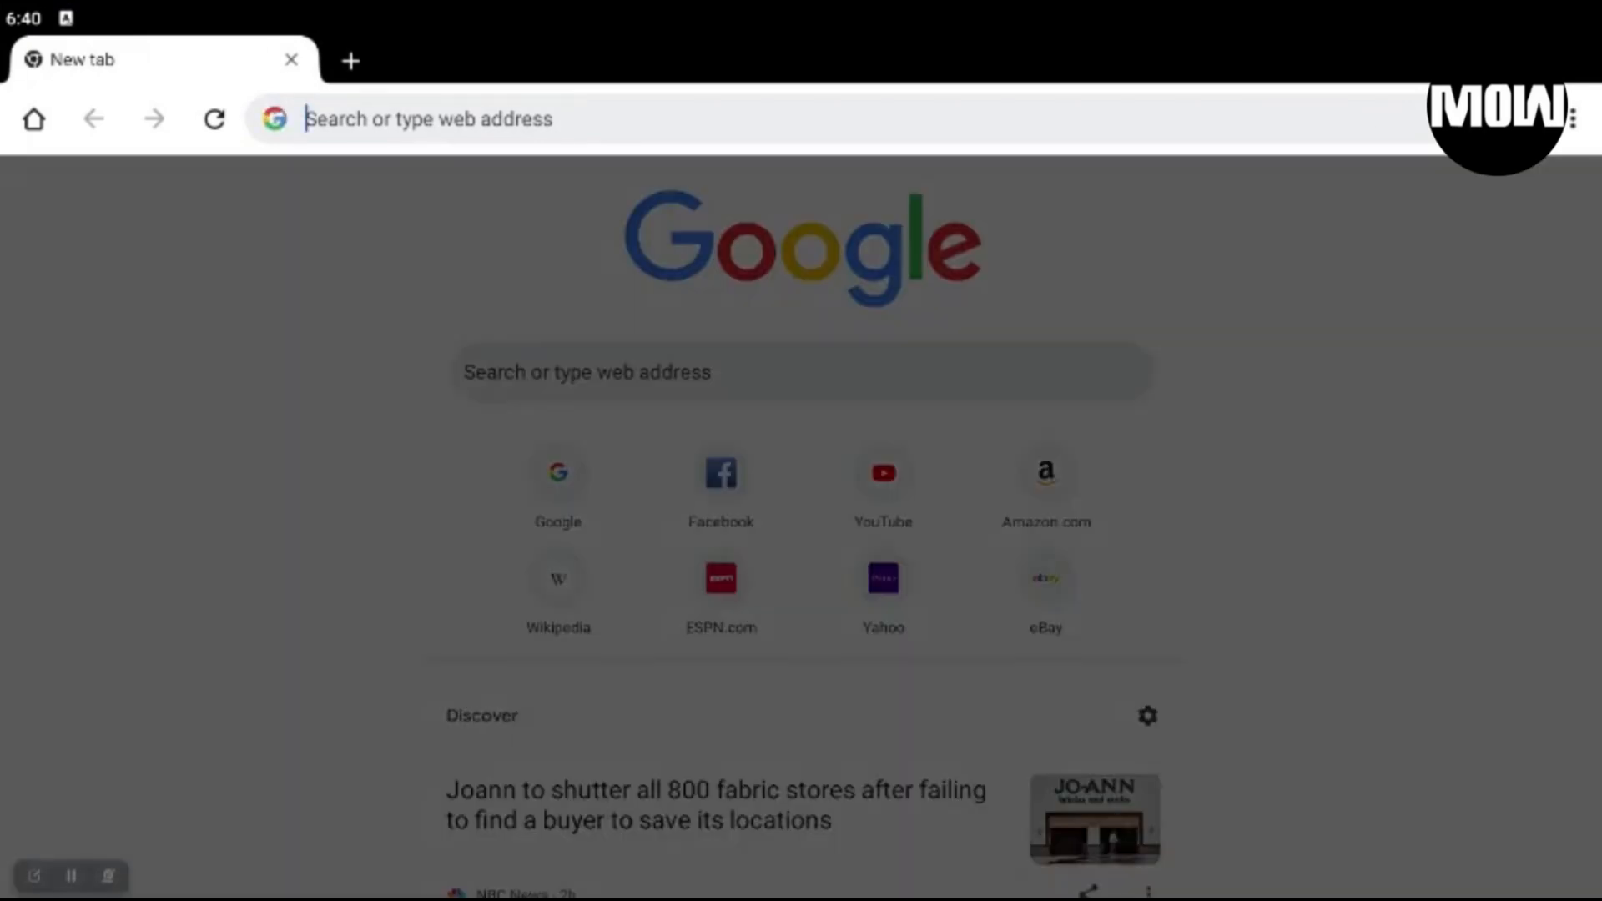
- Enter the download URL ending in /files/Arlo_Secure_5.0.1_28734.apk in the address bar
text(https://google.com)
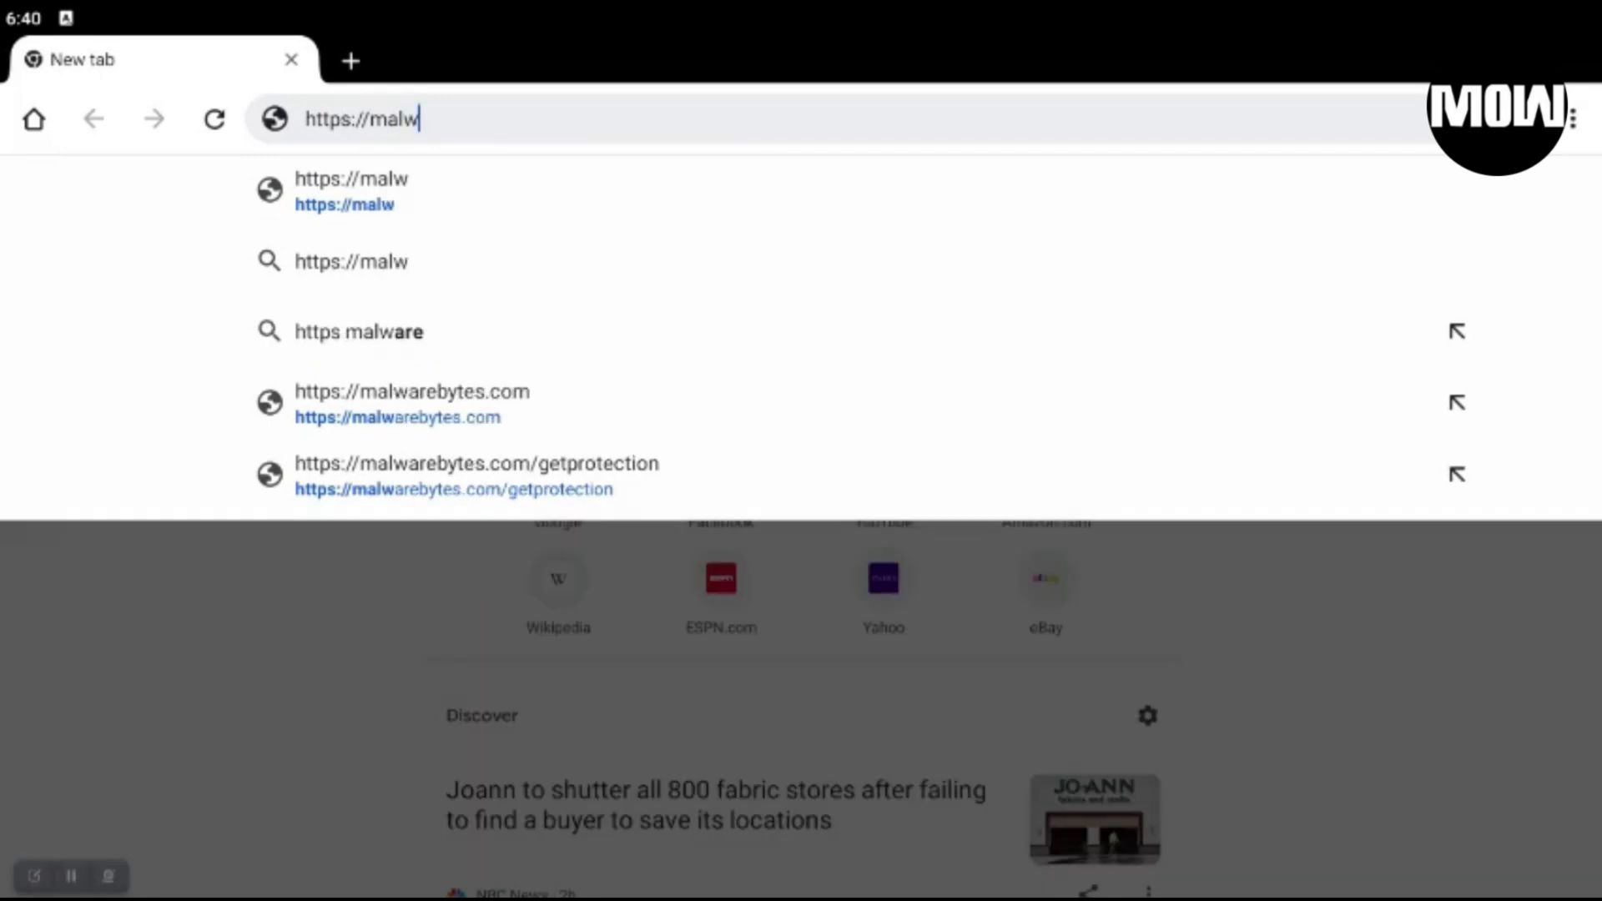
text(r0)
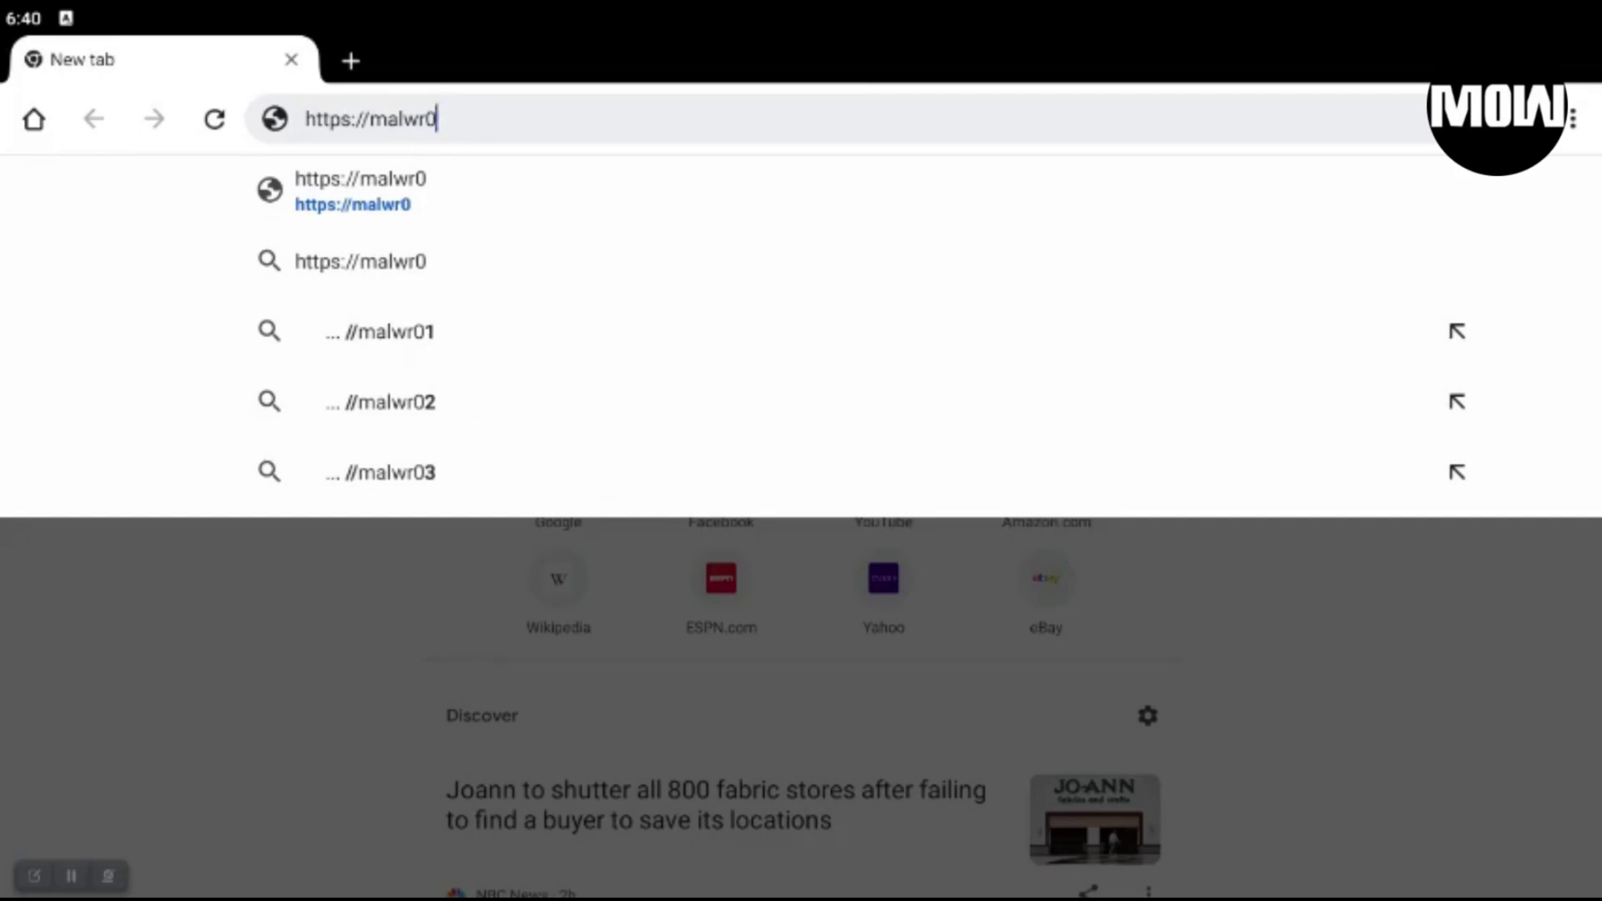
text(nwin)
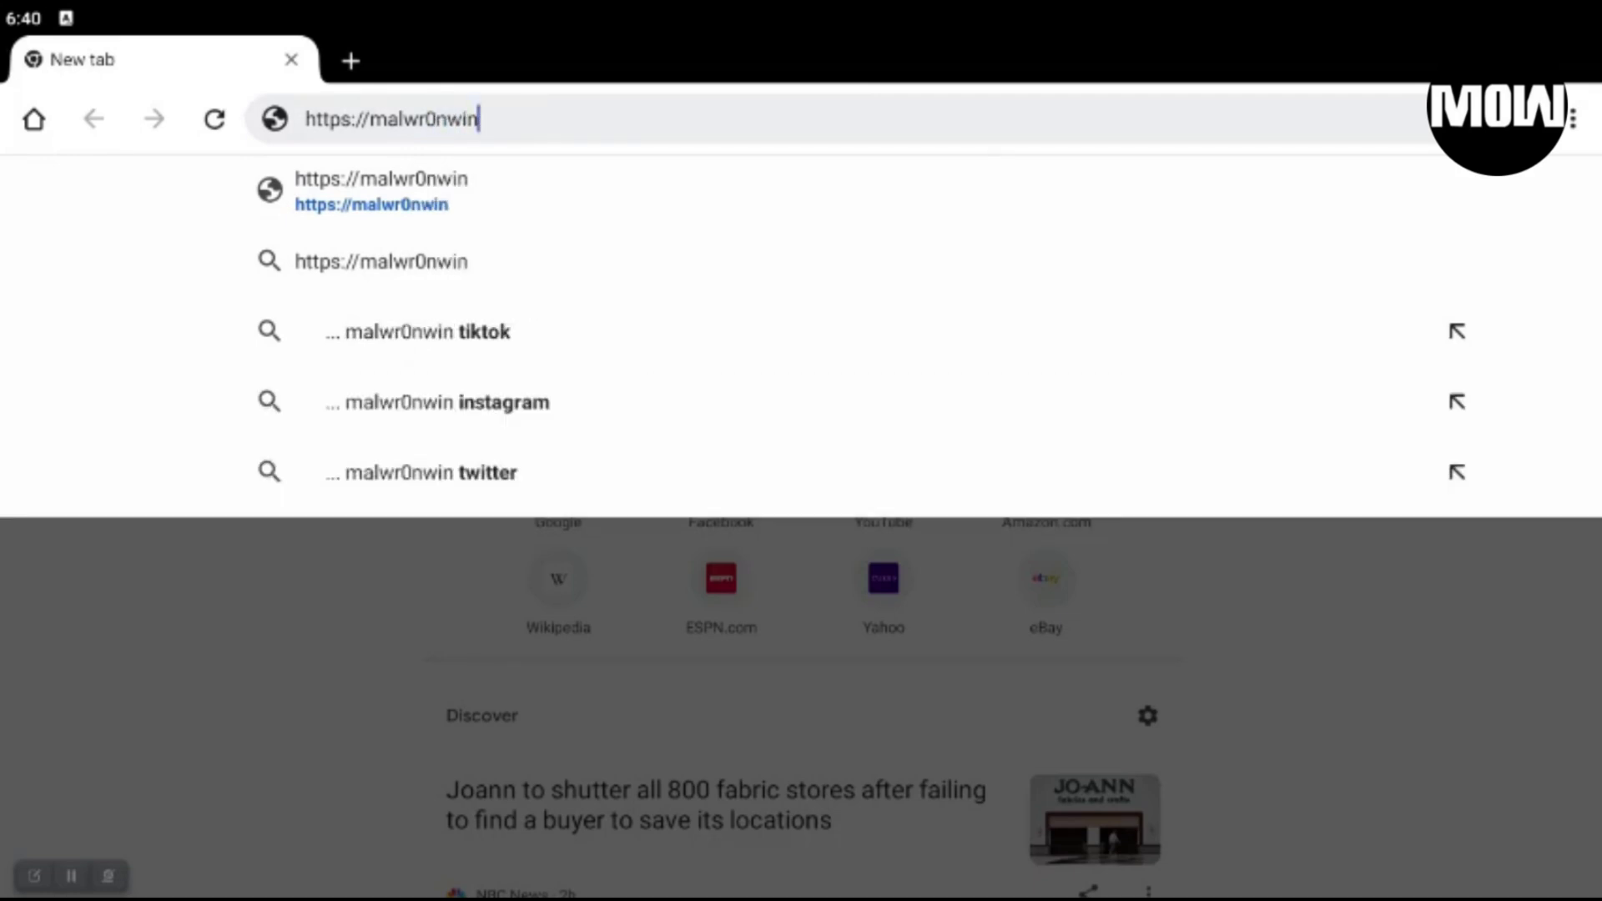
text(d)
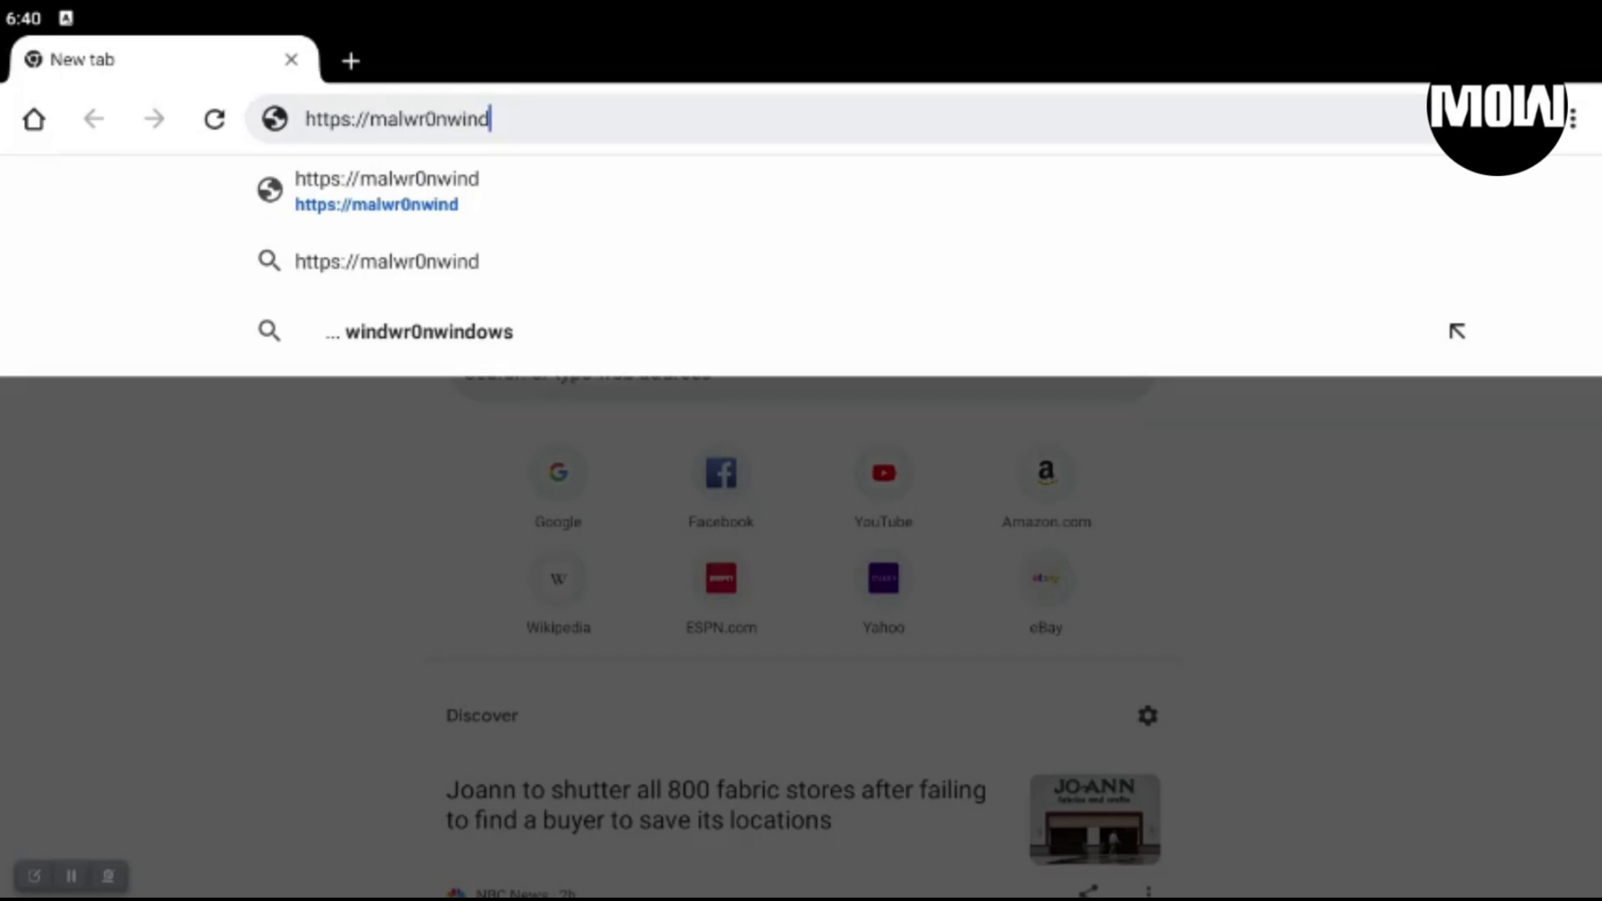
text(0z)
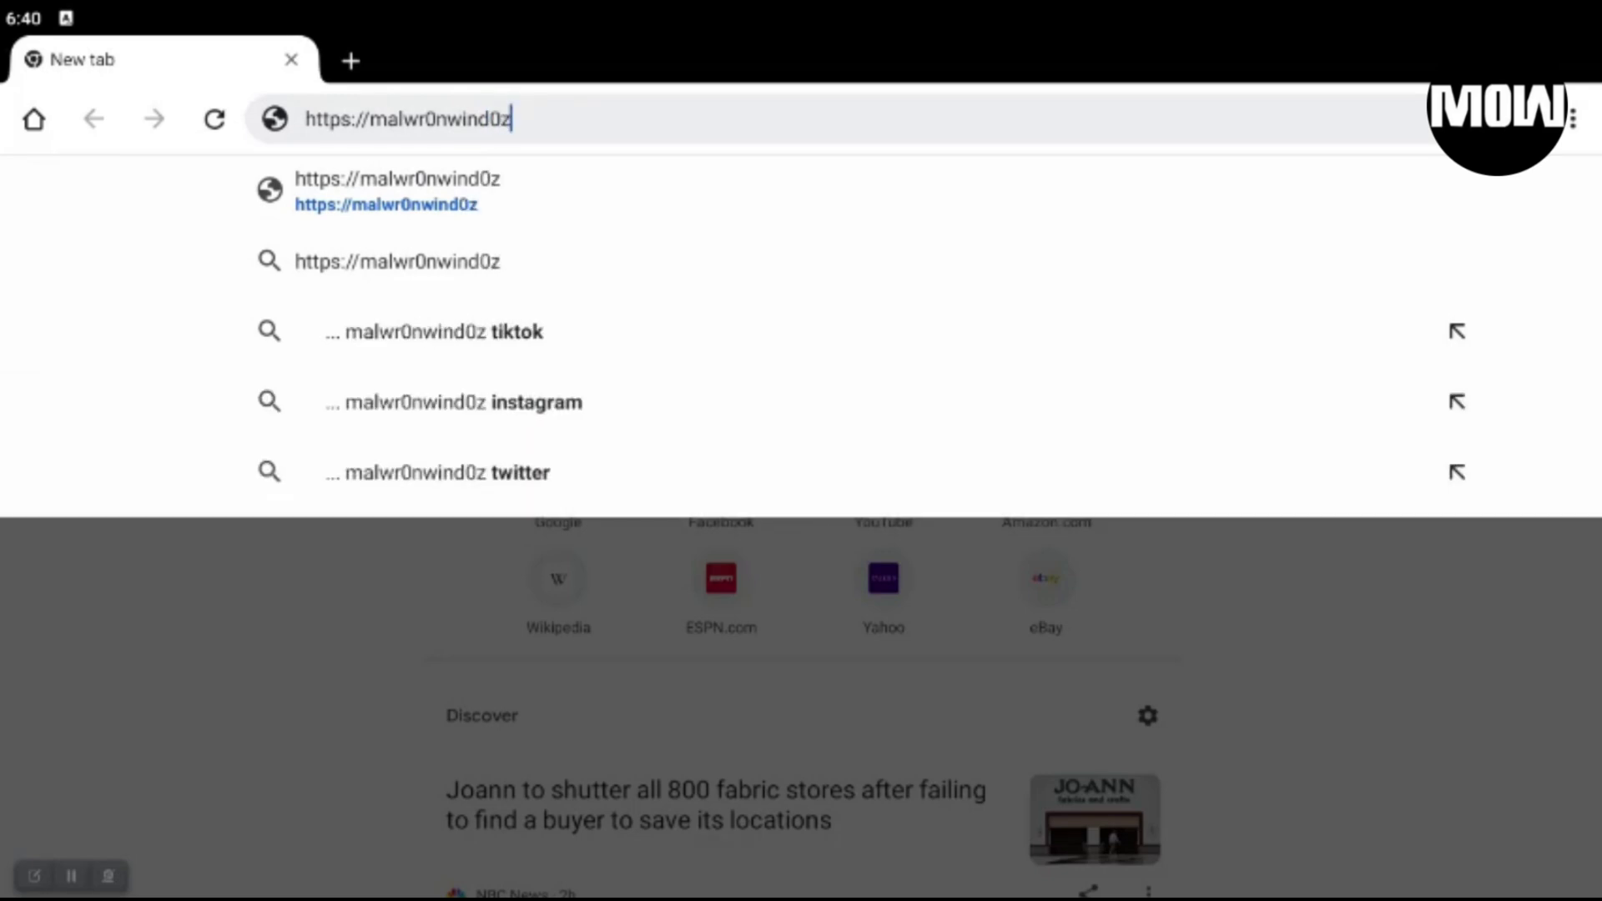
text(.com/)
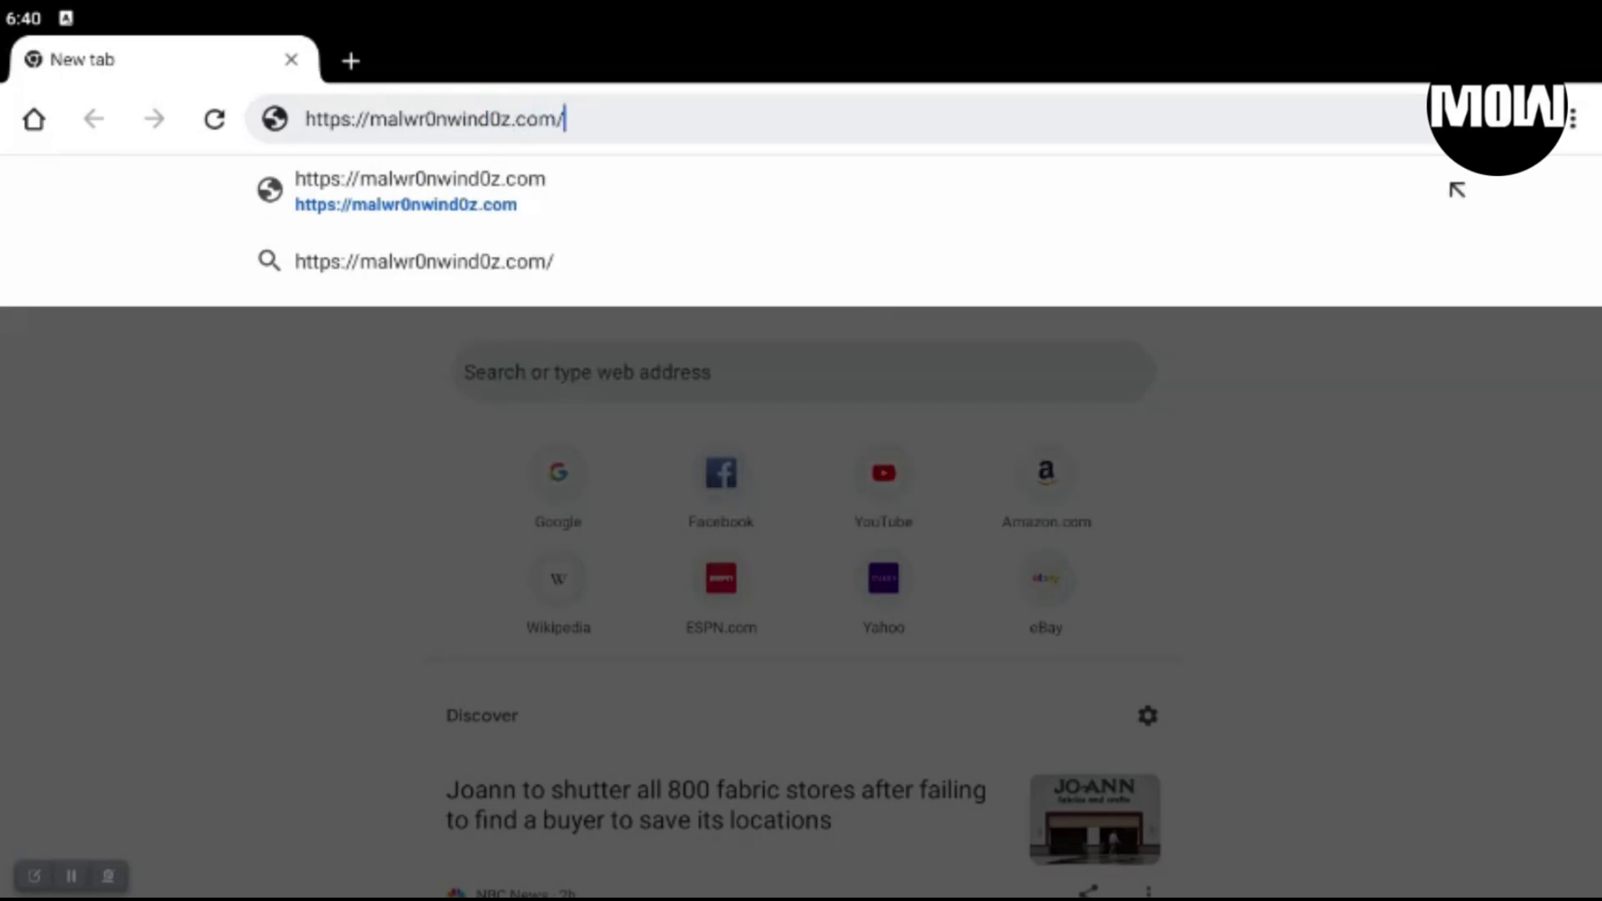
text(files)
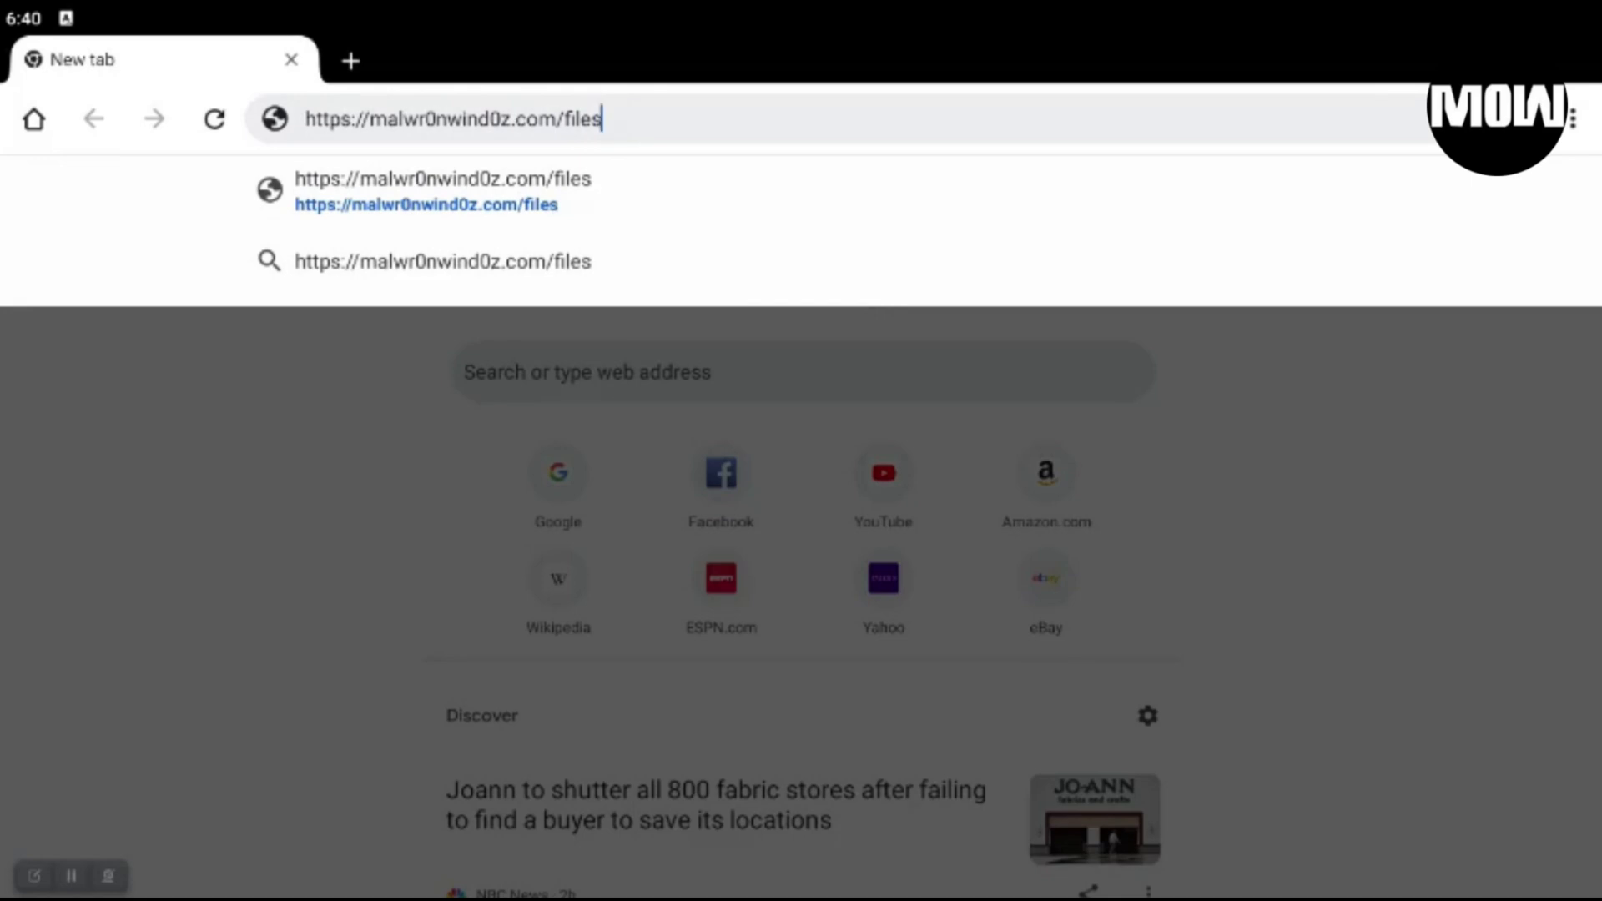
text(/)
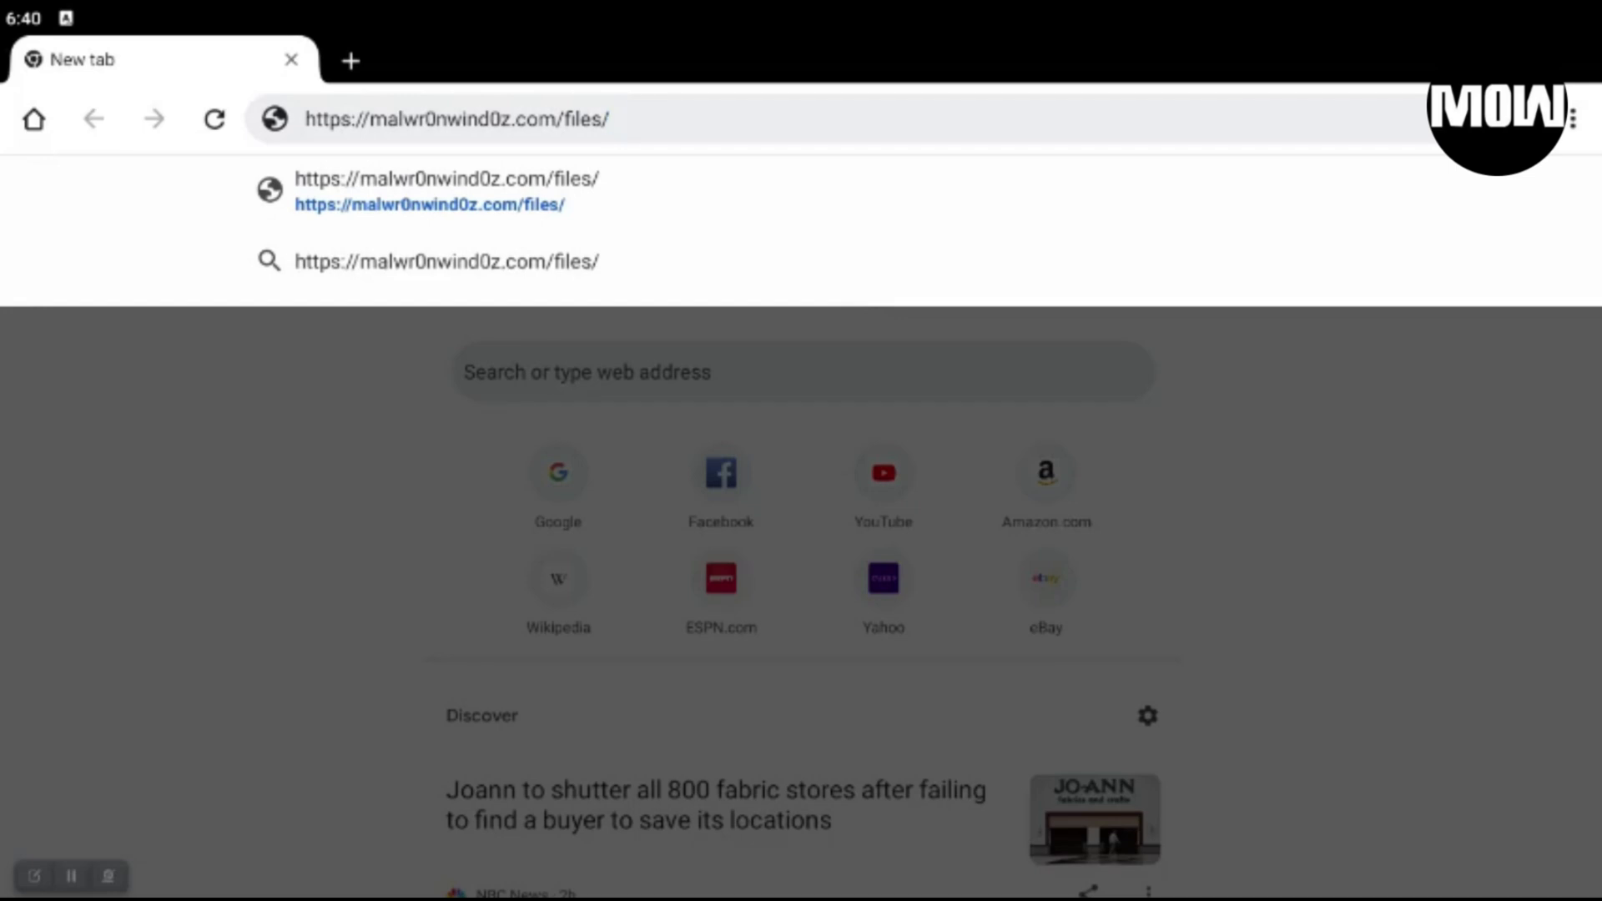
text(A)
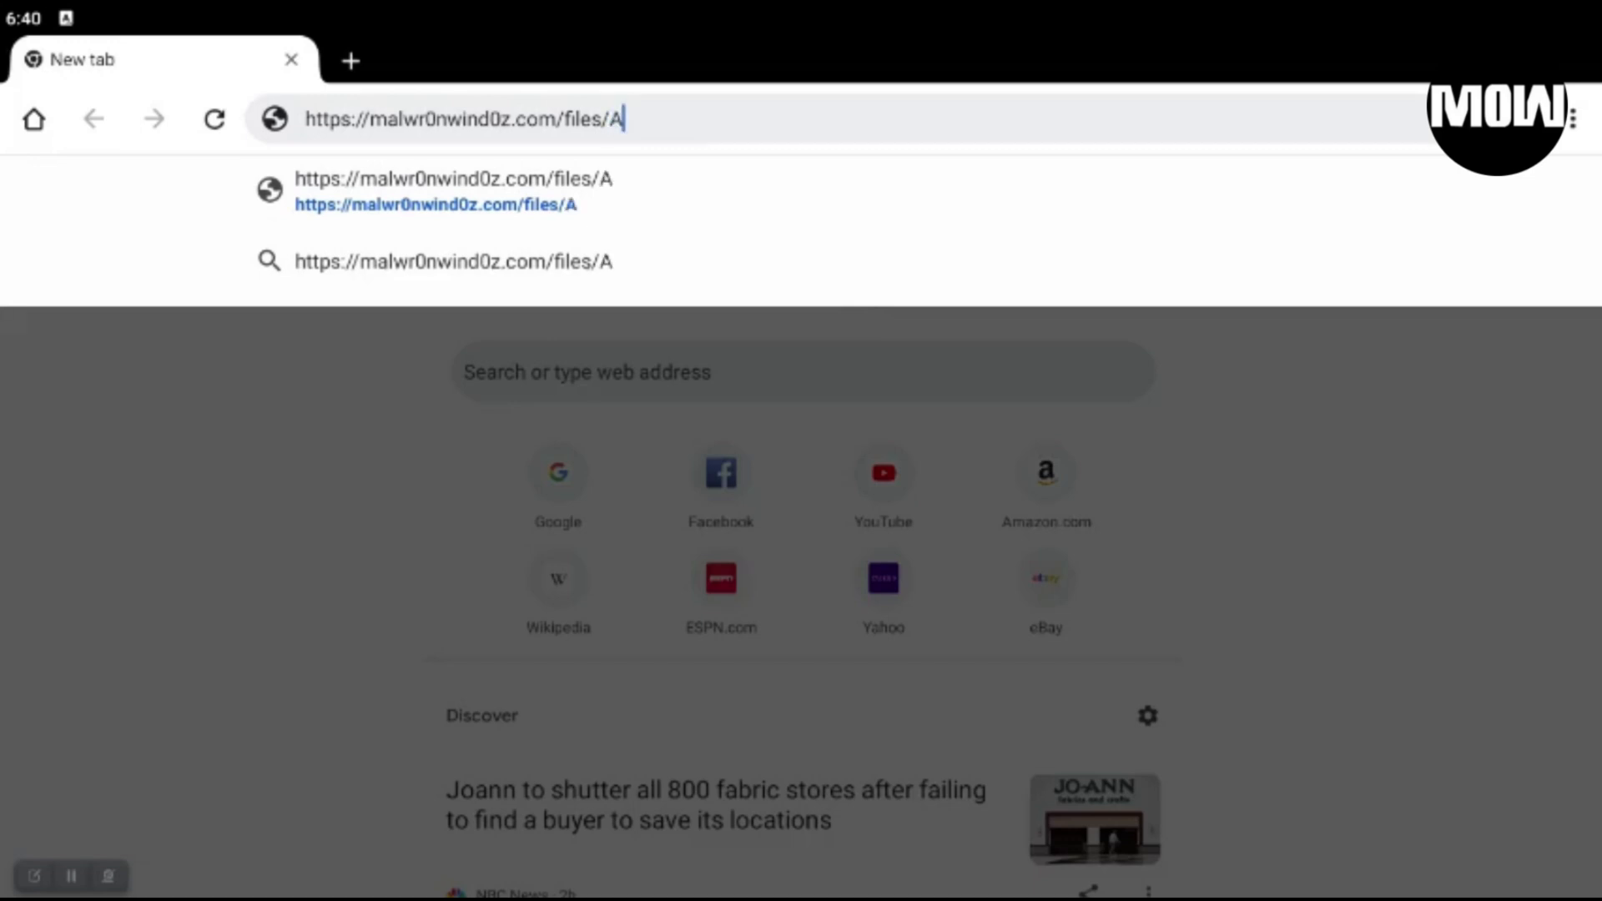
text(rlo_)
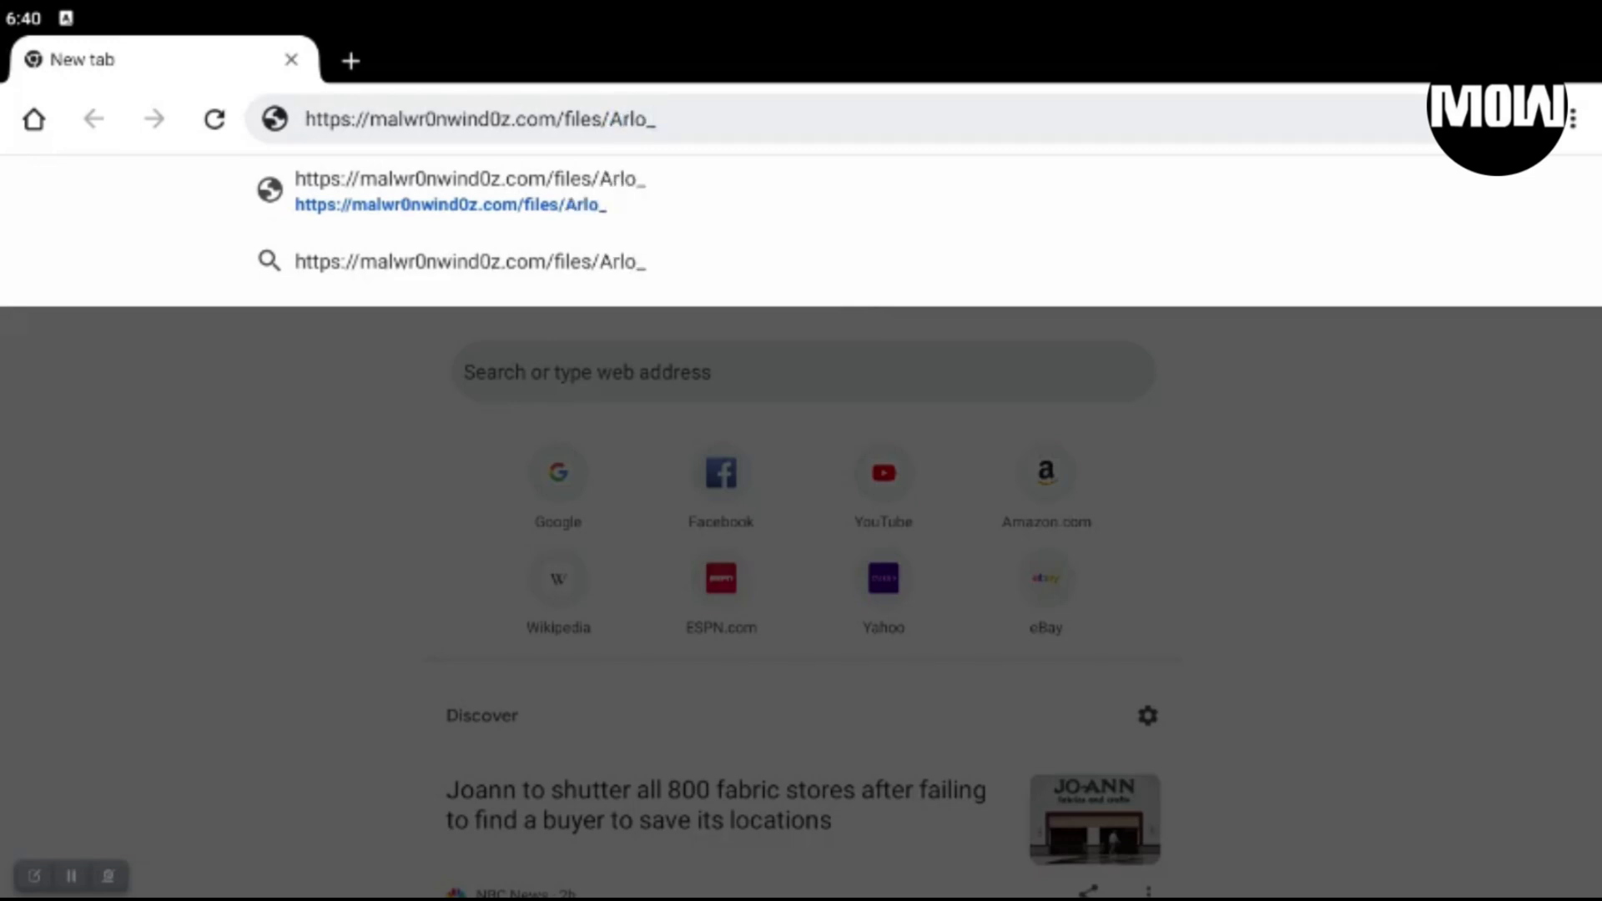
text(Secure)
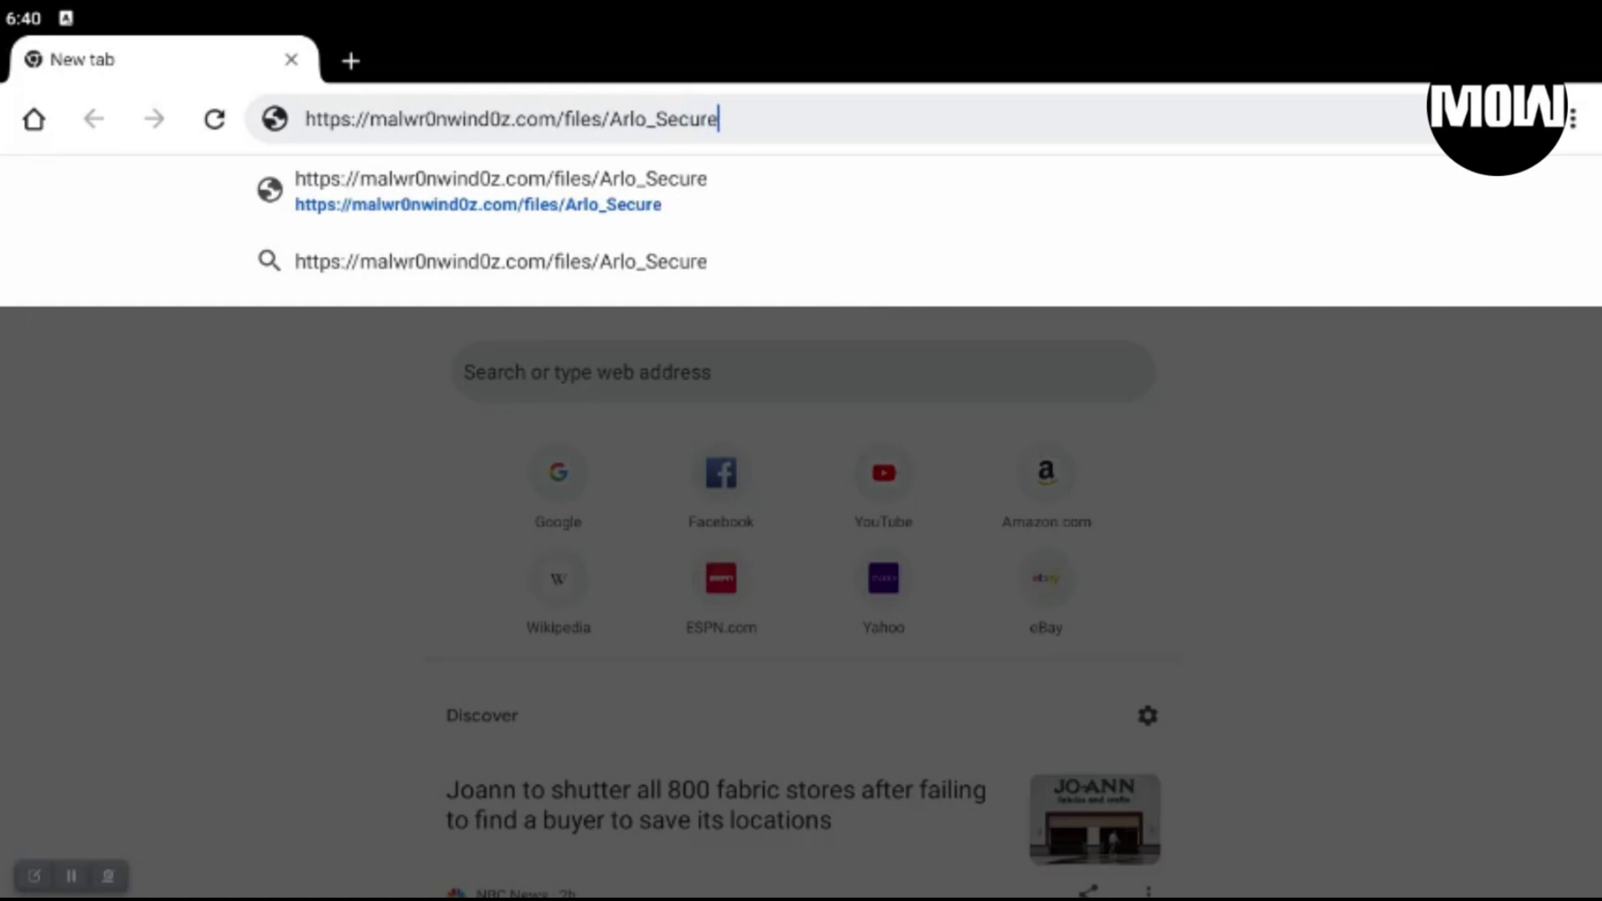
text(_)
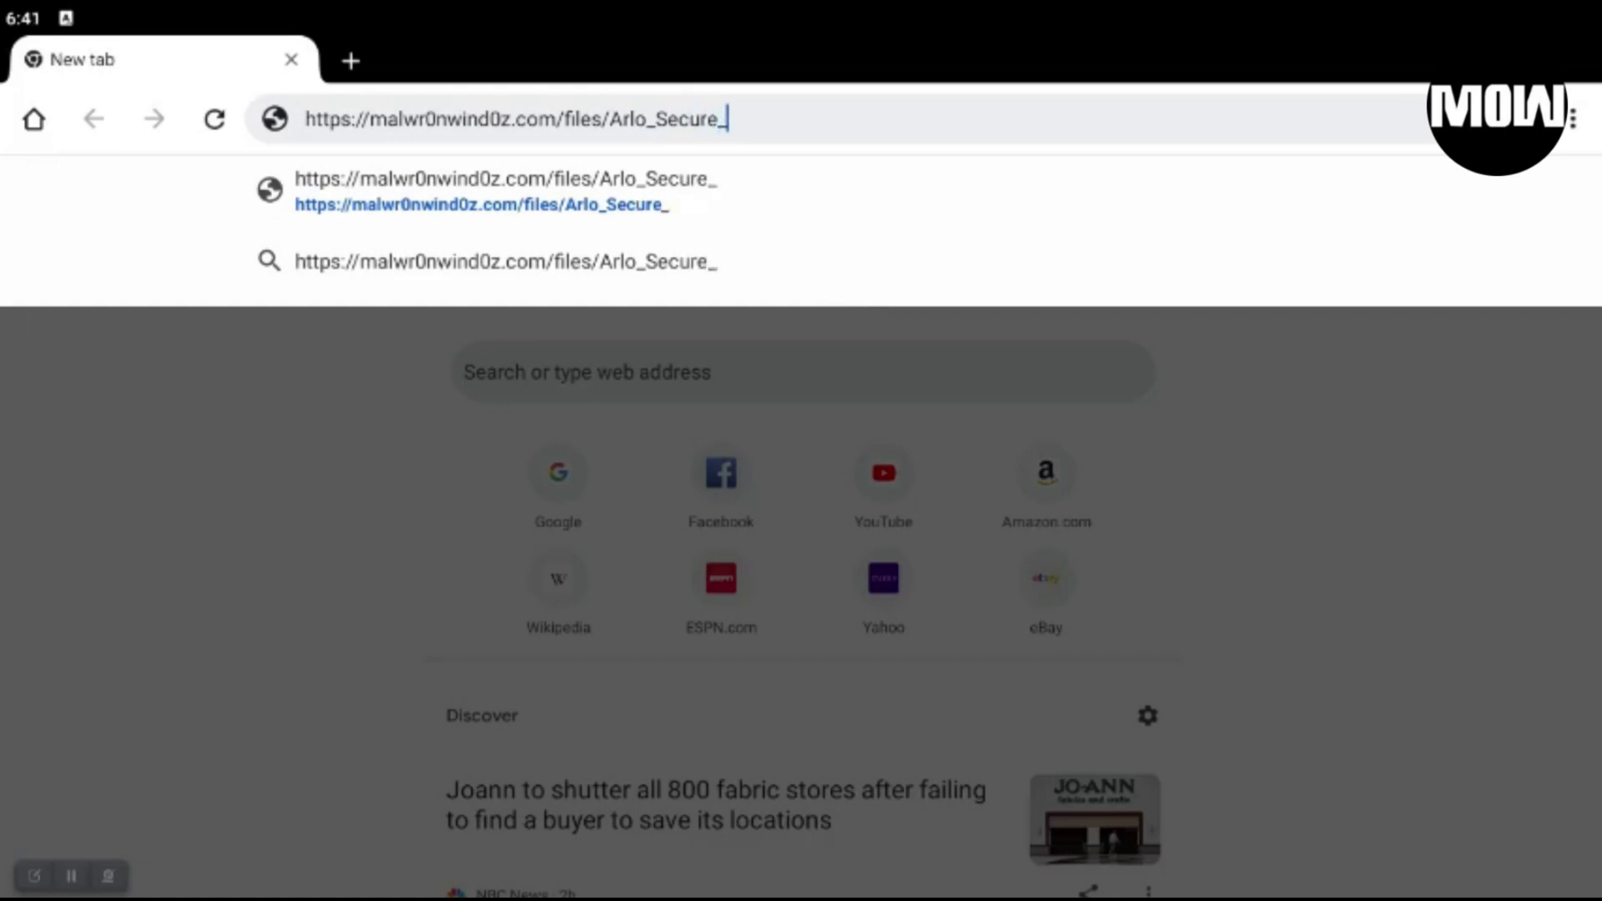
text(5.0)
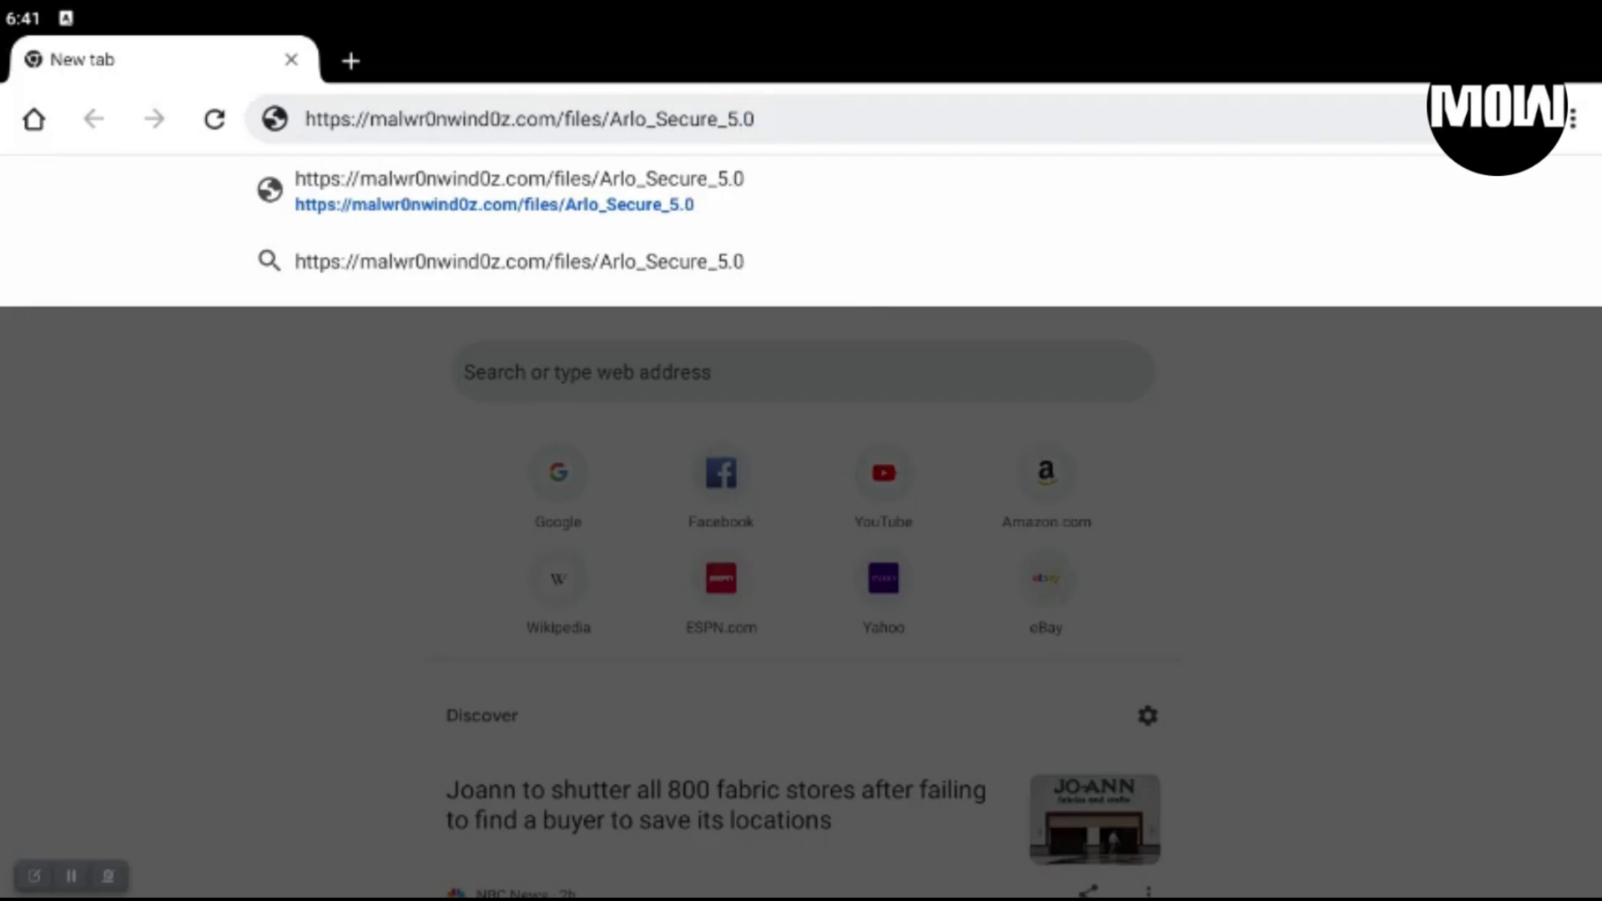
text(.)
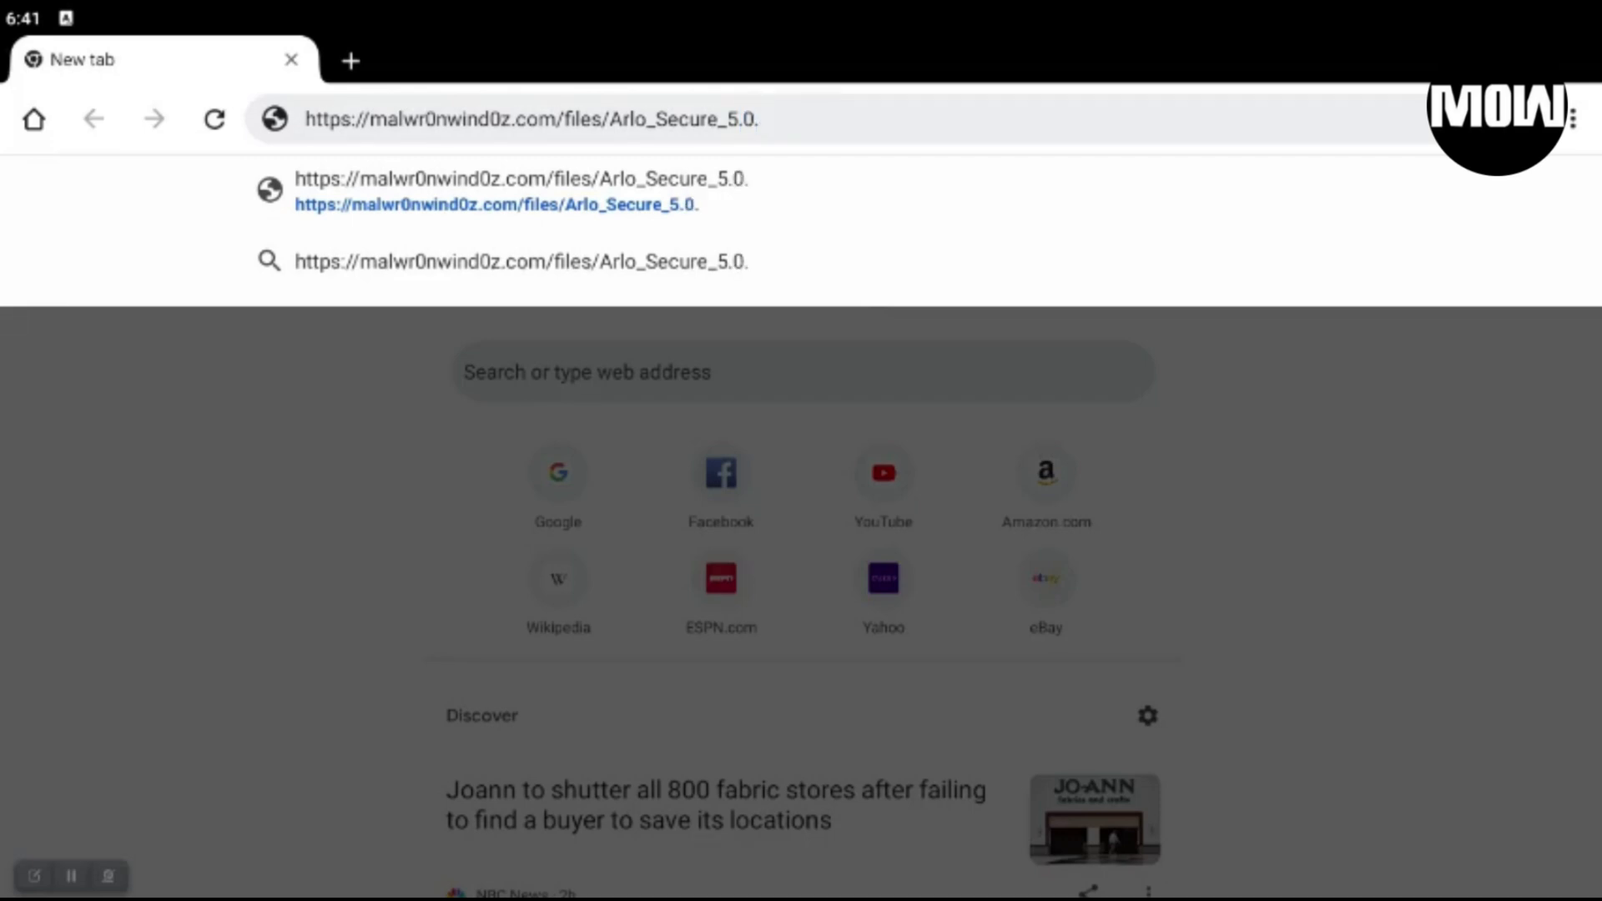
text(1)
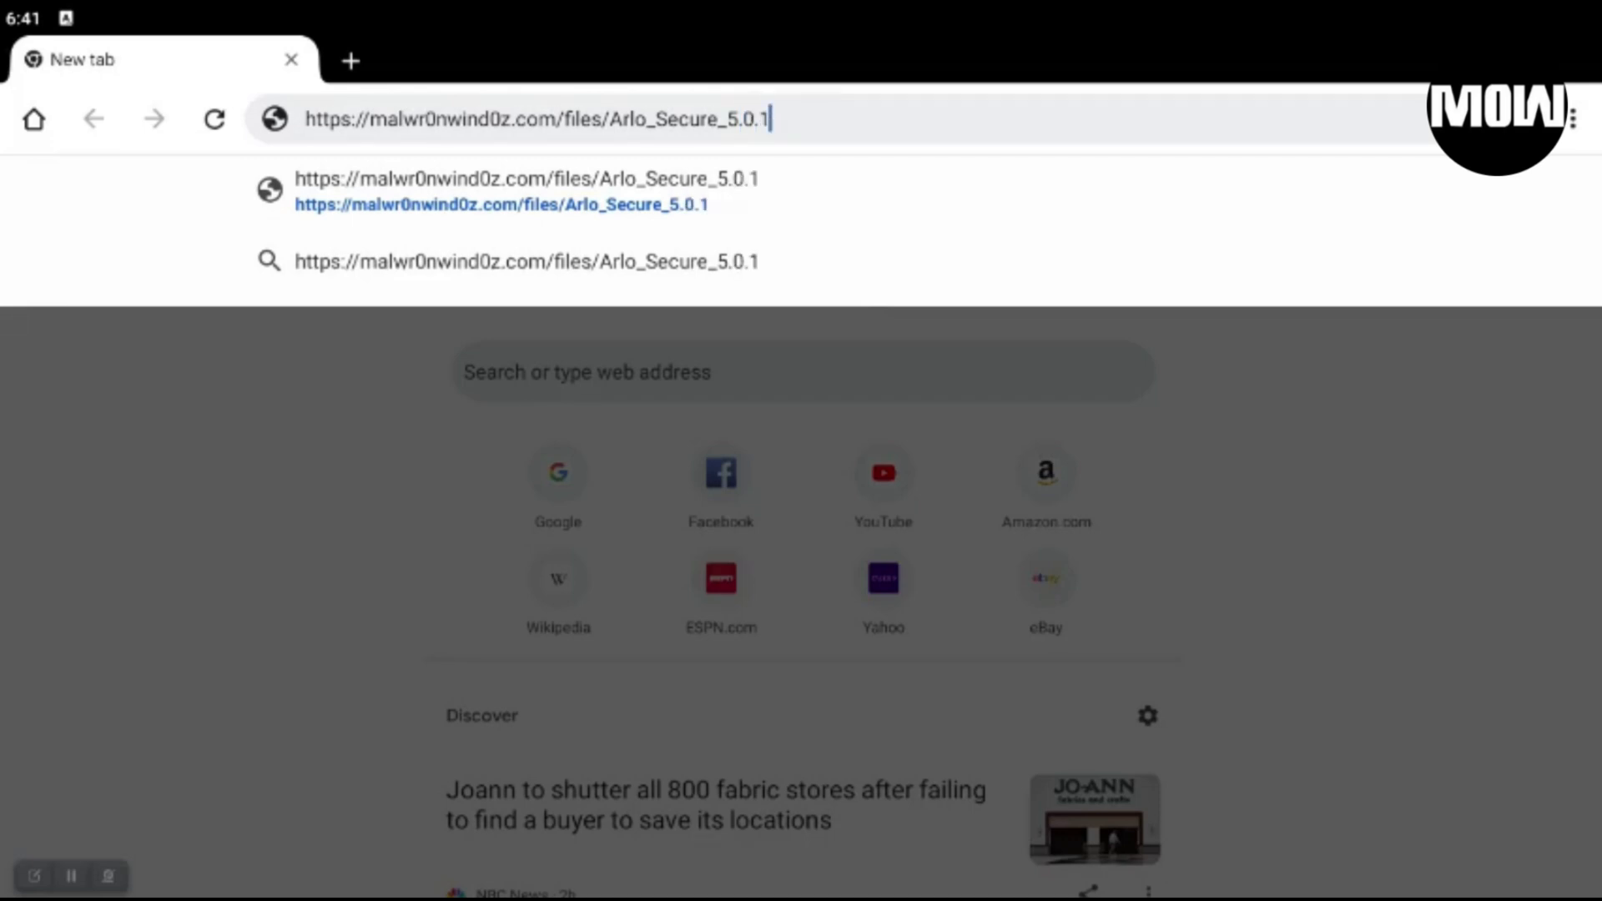
text(_)
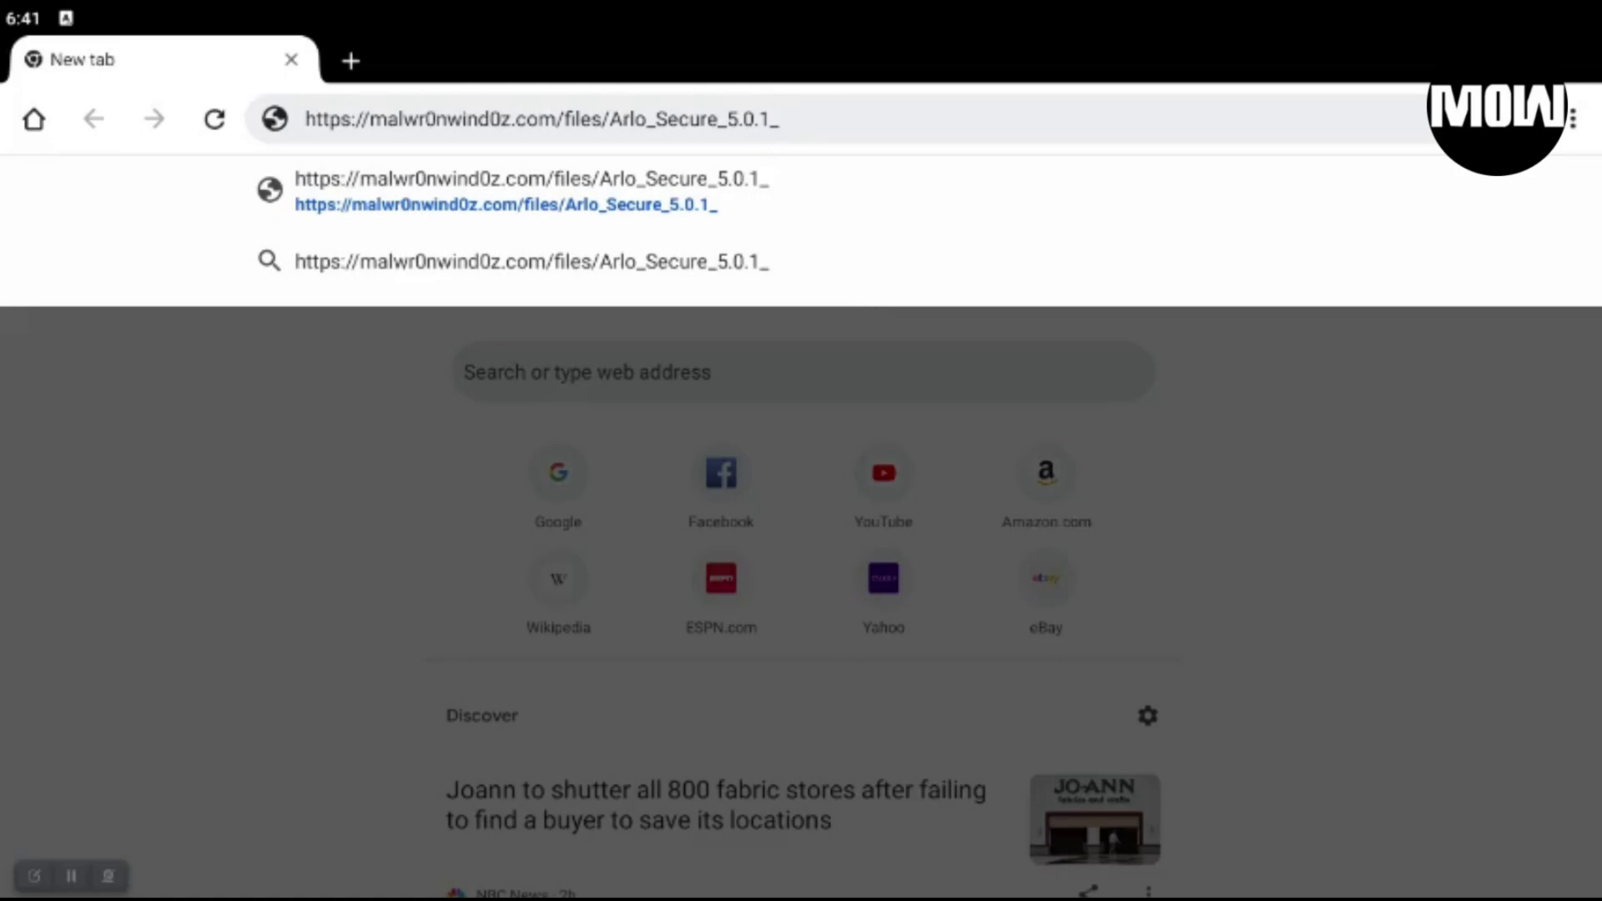
text(28)
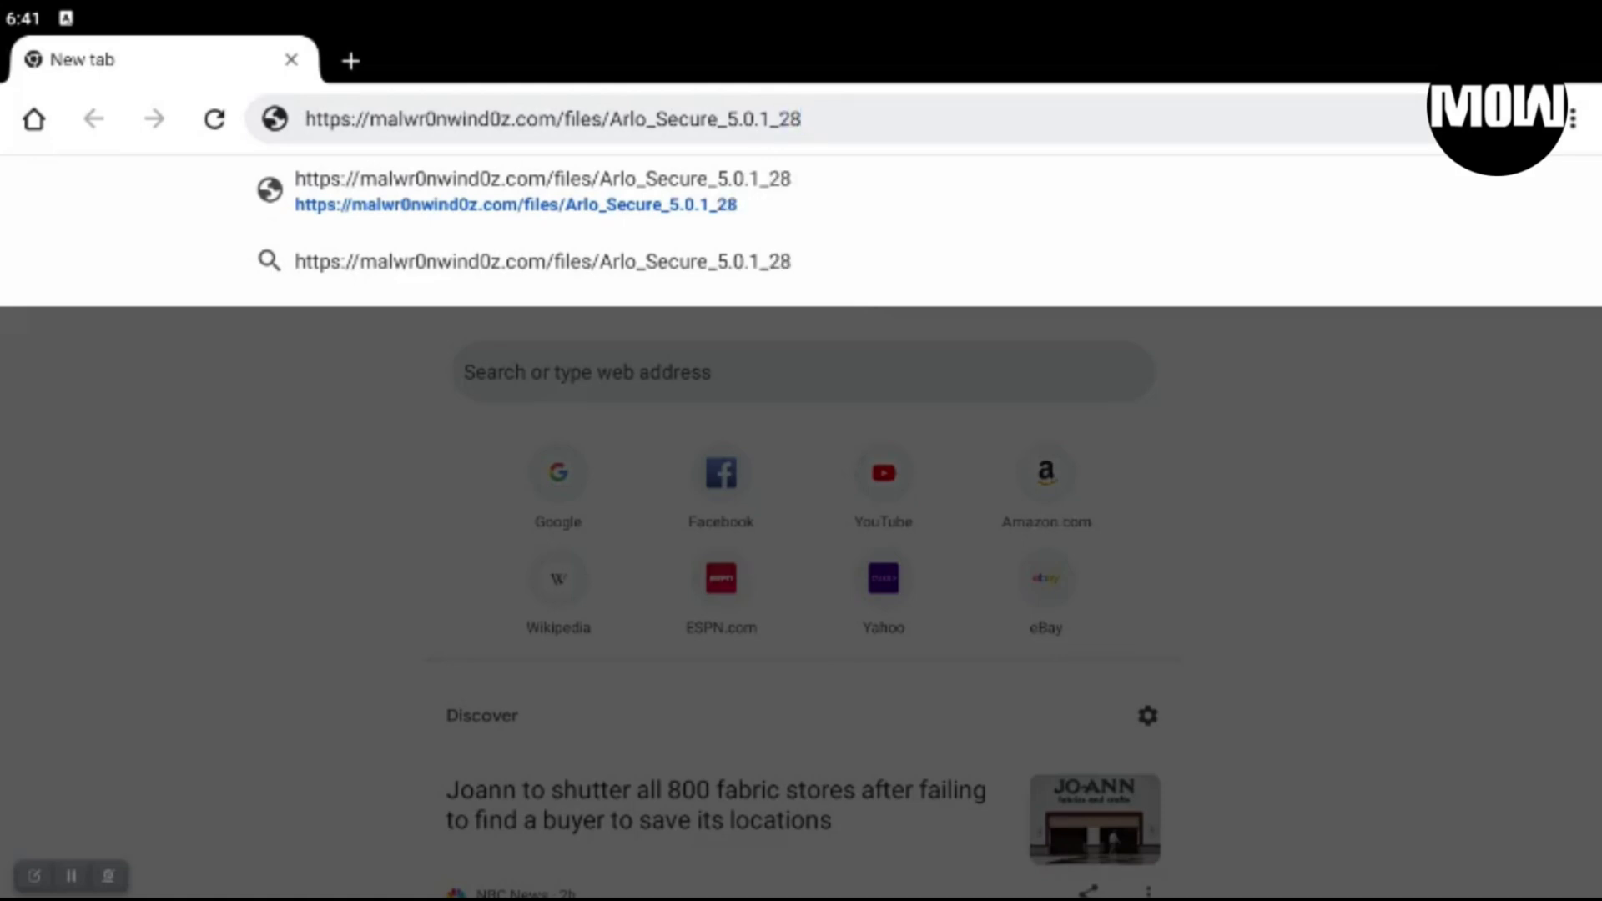
text(734)
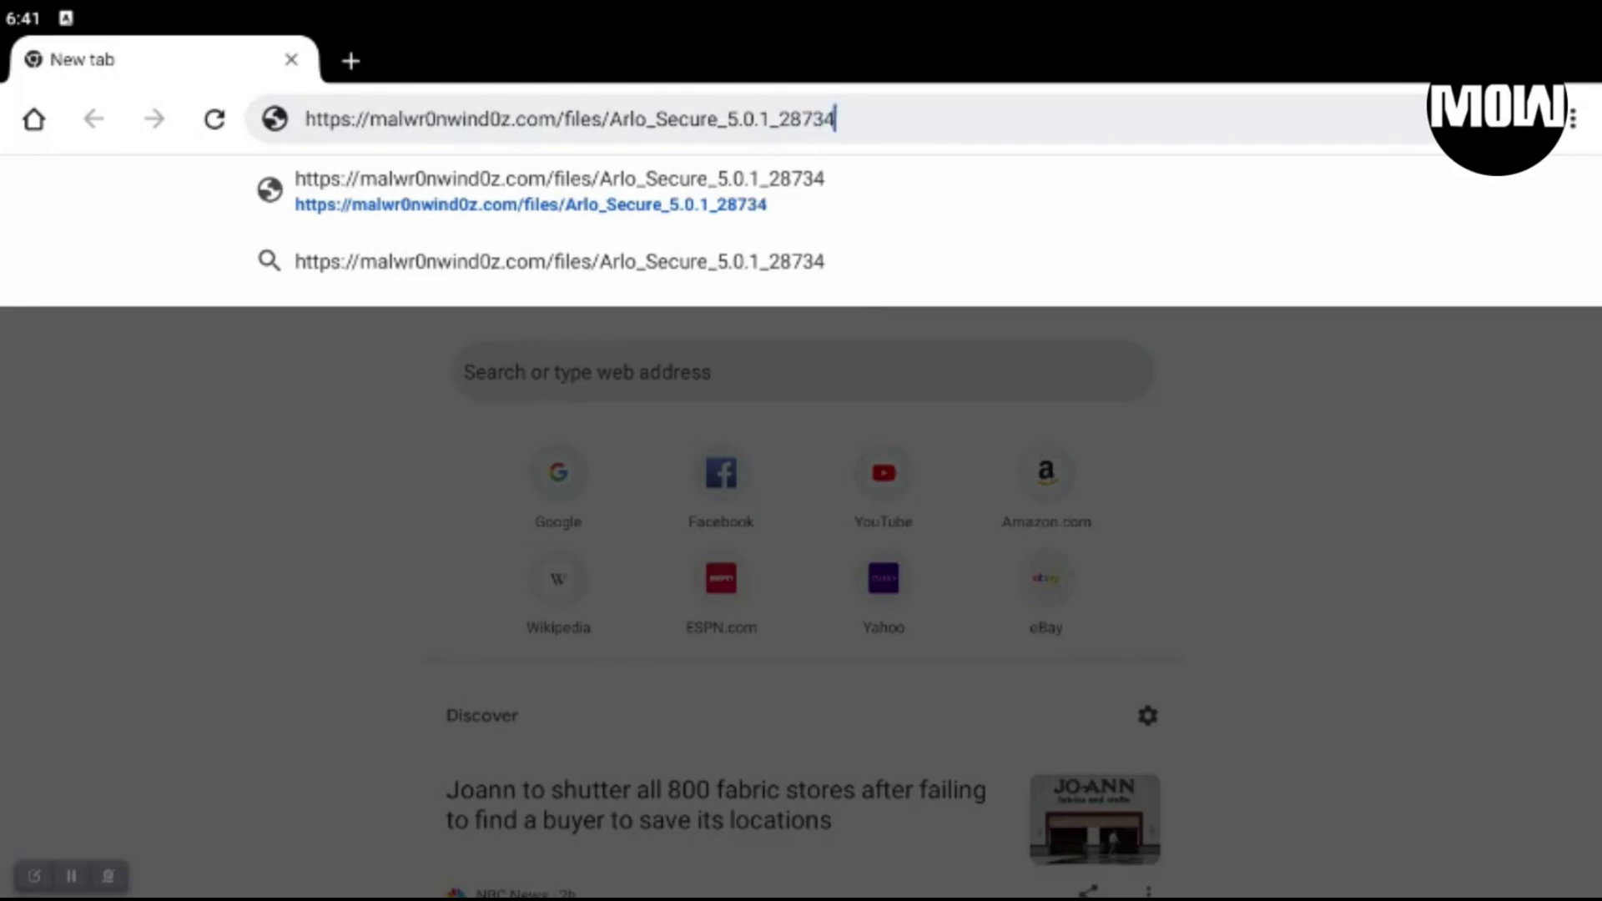
text(.)
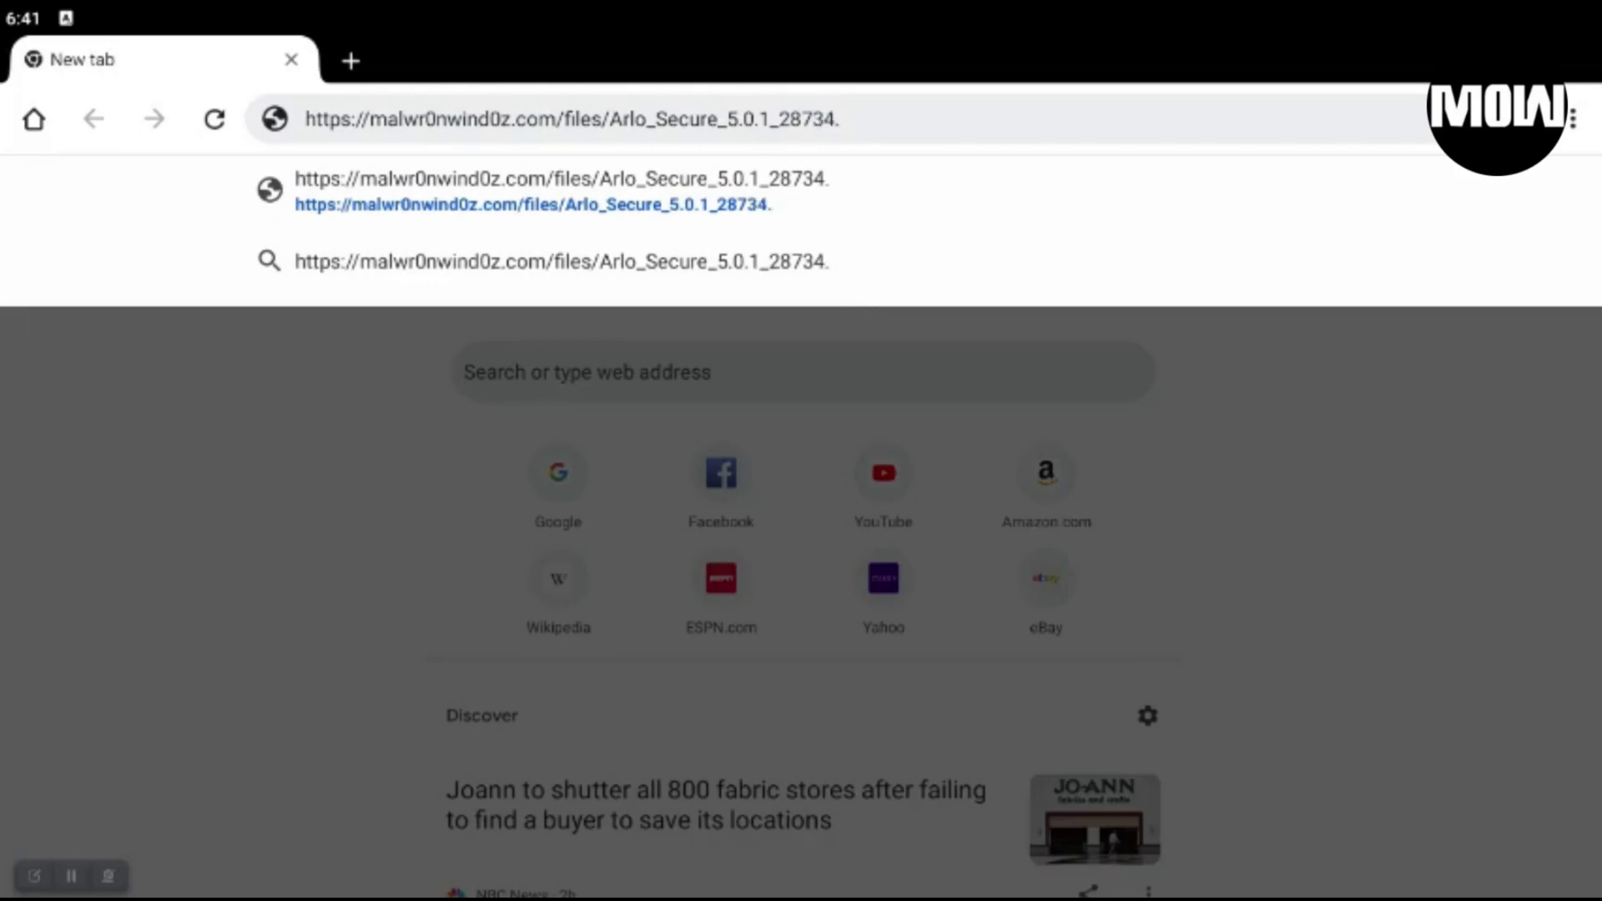
text(.apk)
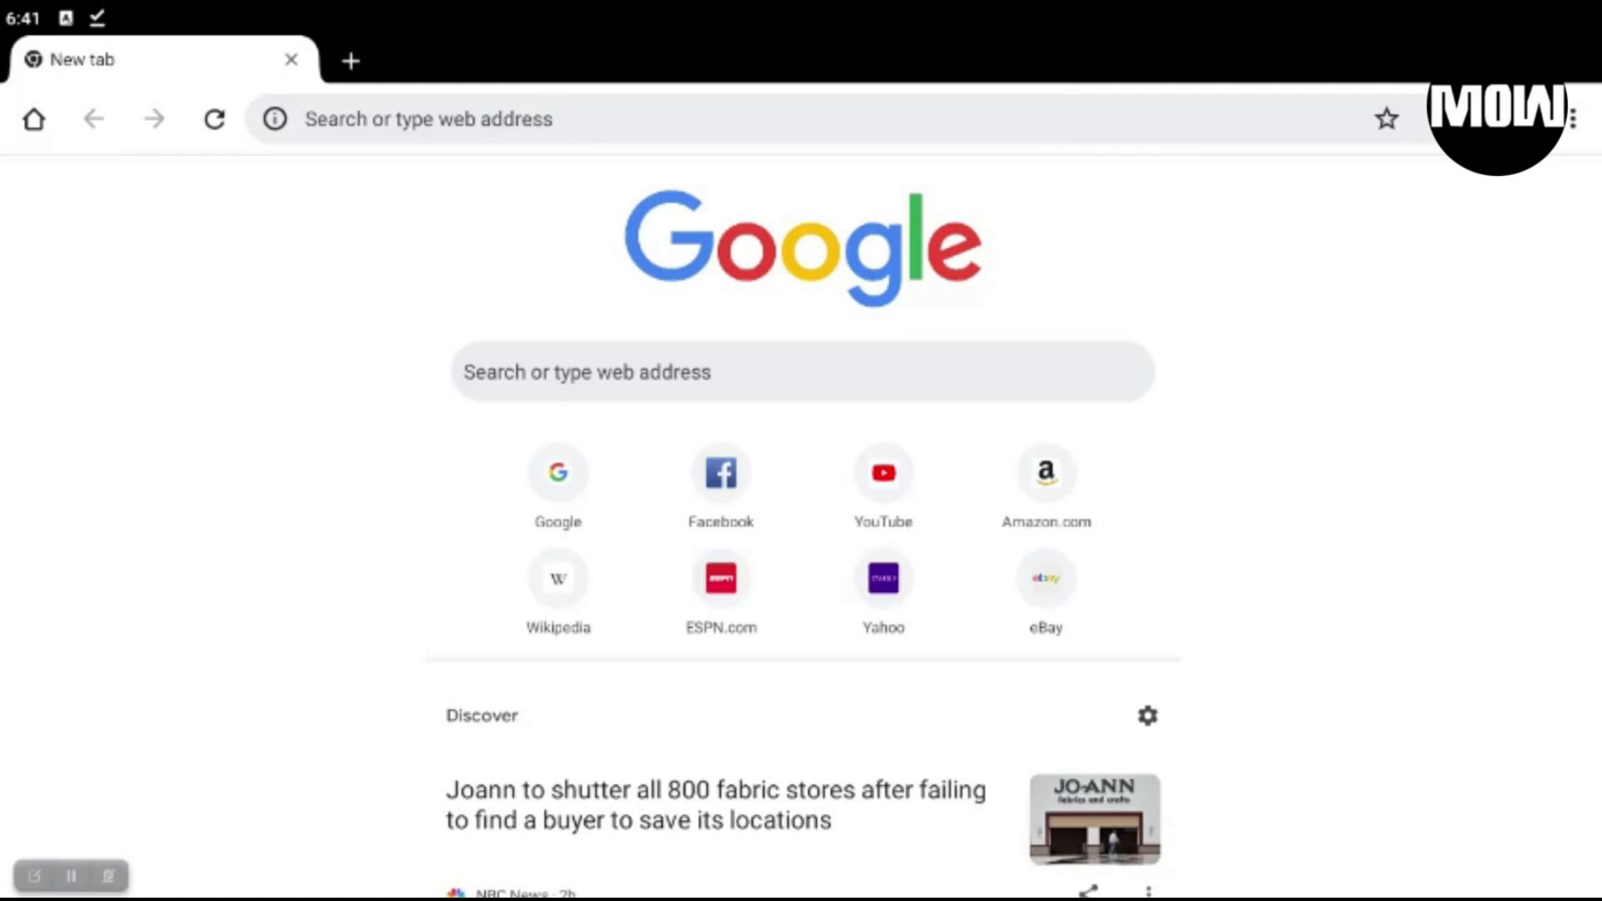
- Show Chrome's Downloads list with the finished Arlo_Secure_5.0.1_28734.apk (50.46 MB)
click(1572, 118)
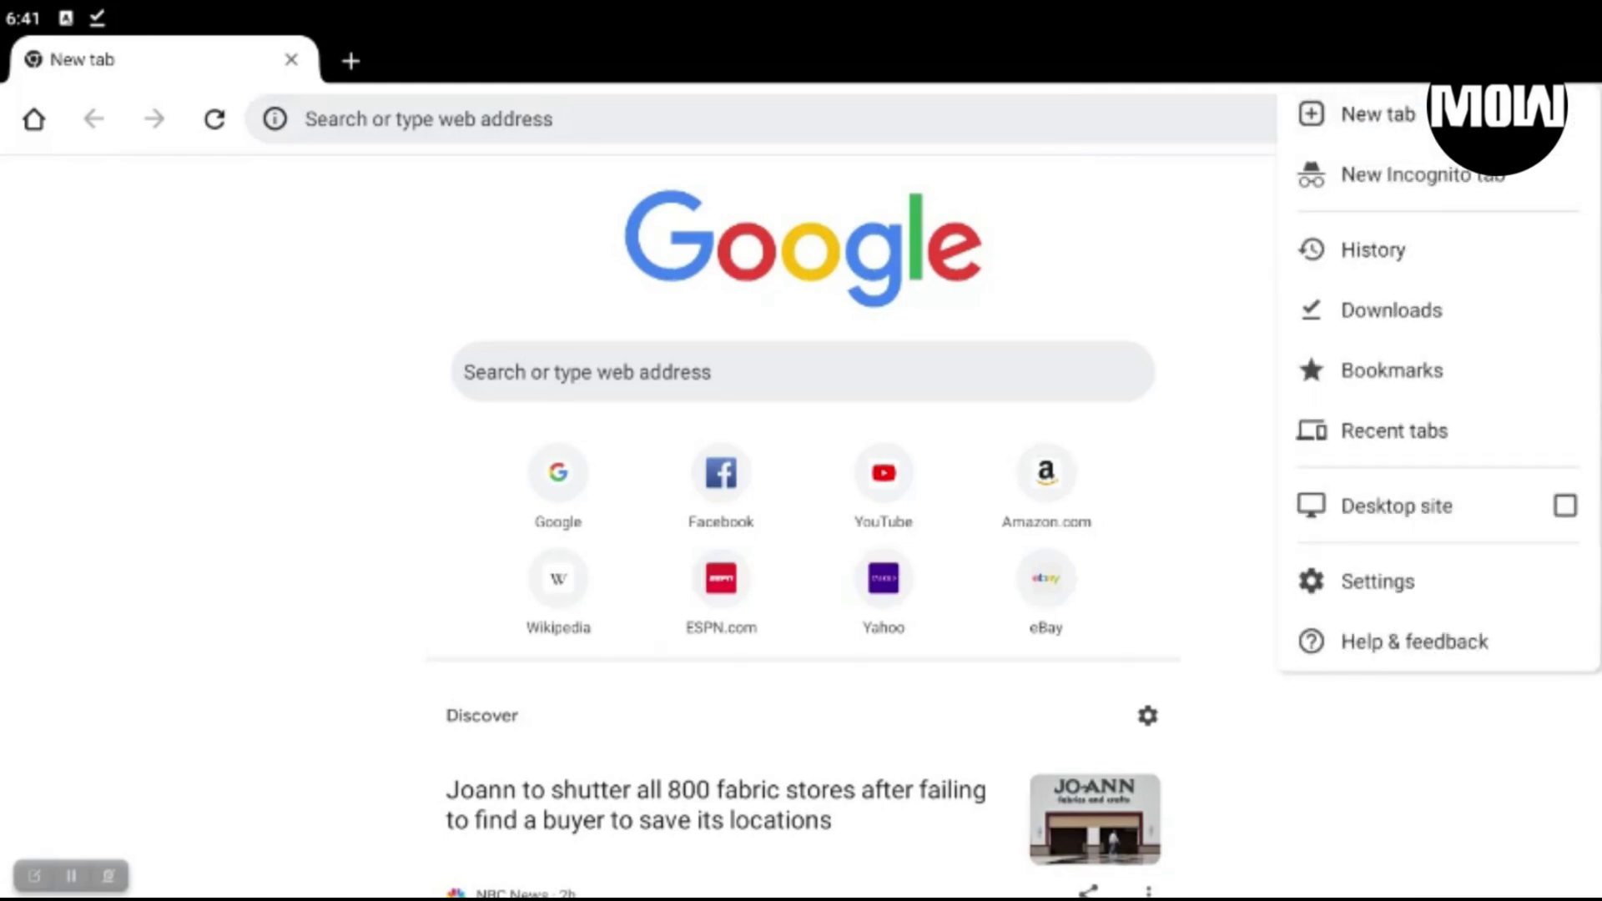
click(1390, 310)
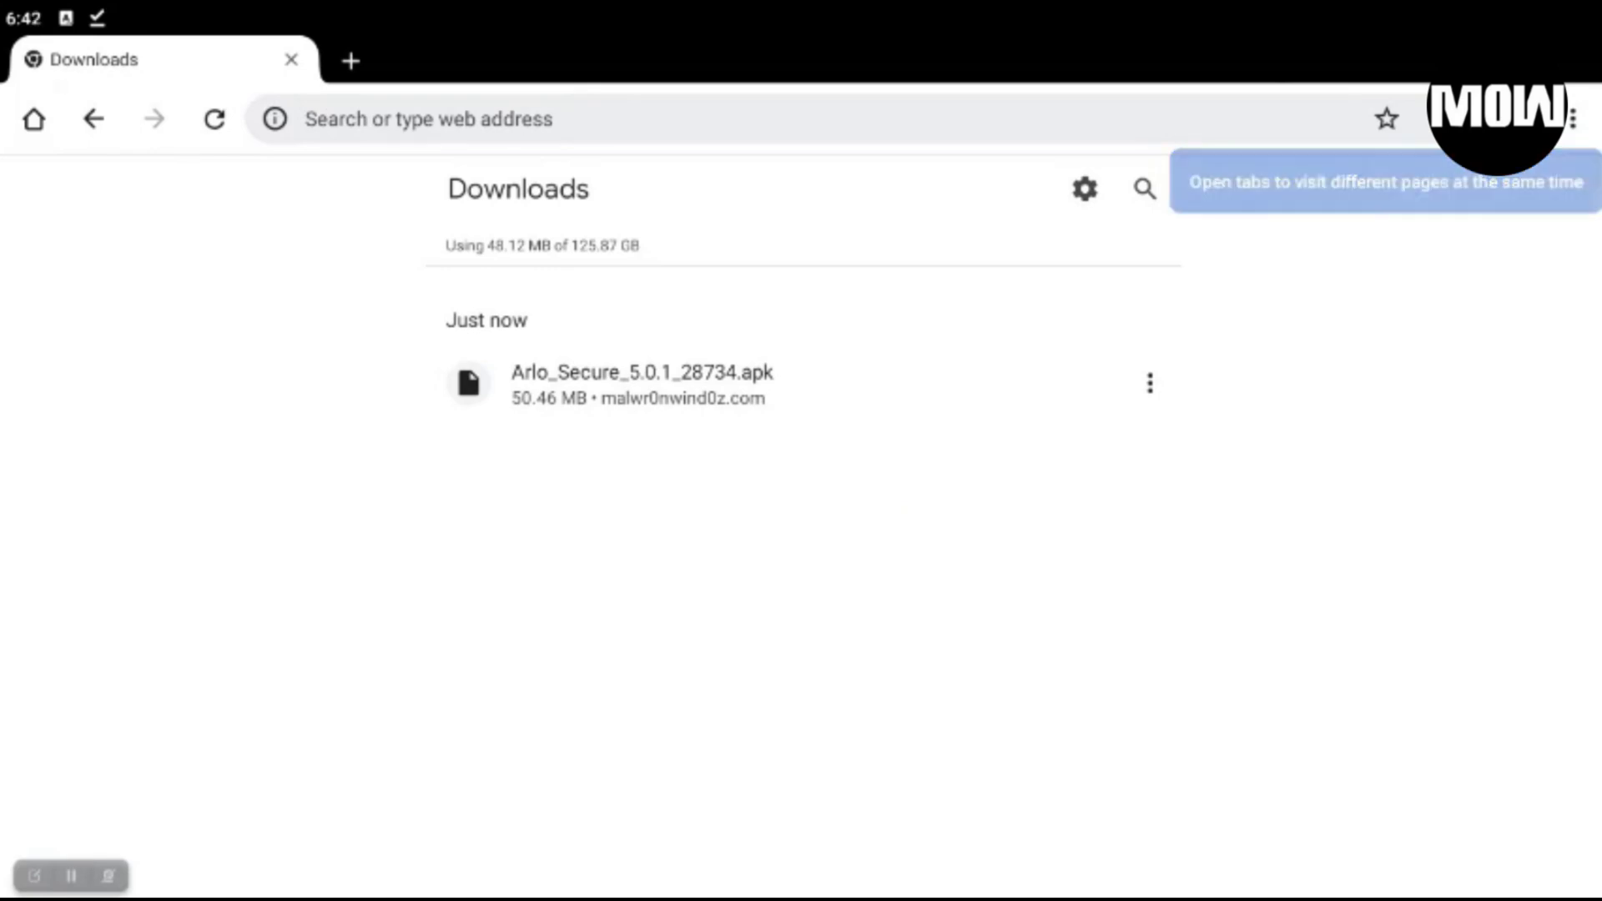
- Install the downloaded Arlo Secure 5.0.1 APK through the Android installer prompt
click(641, 383)
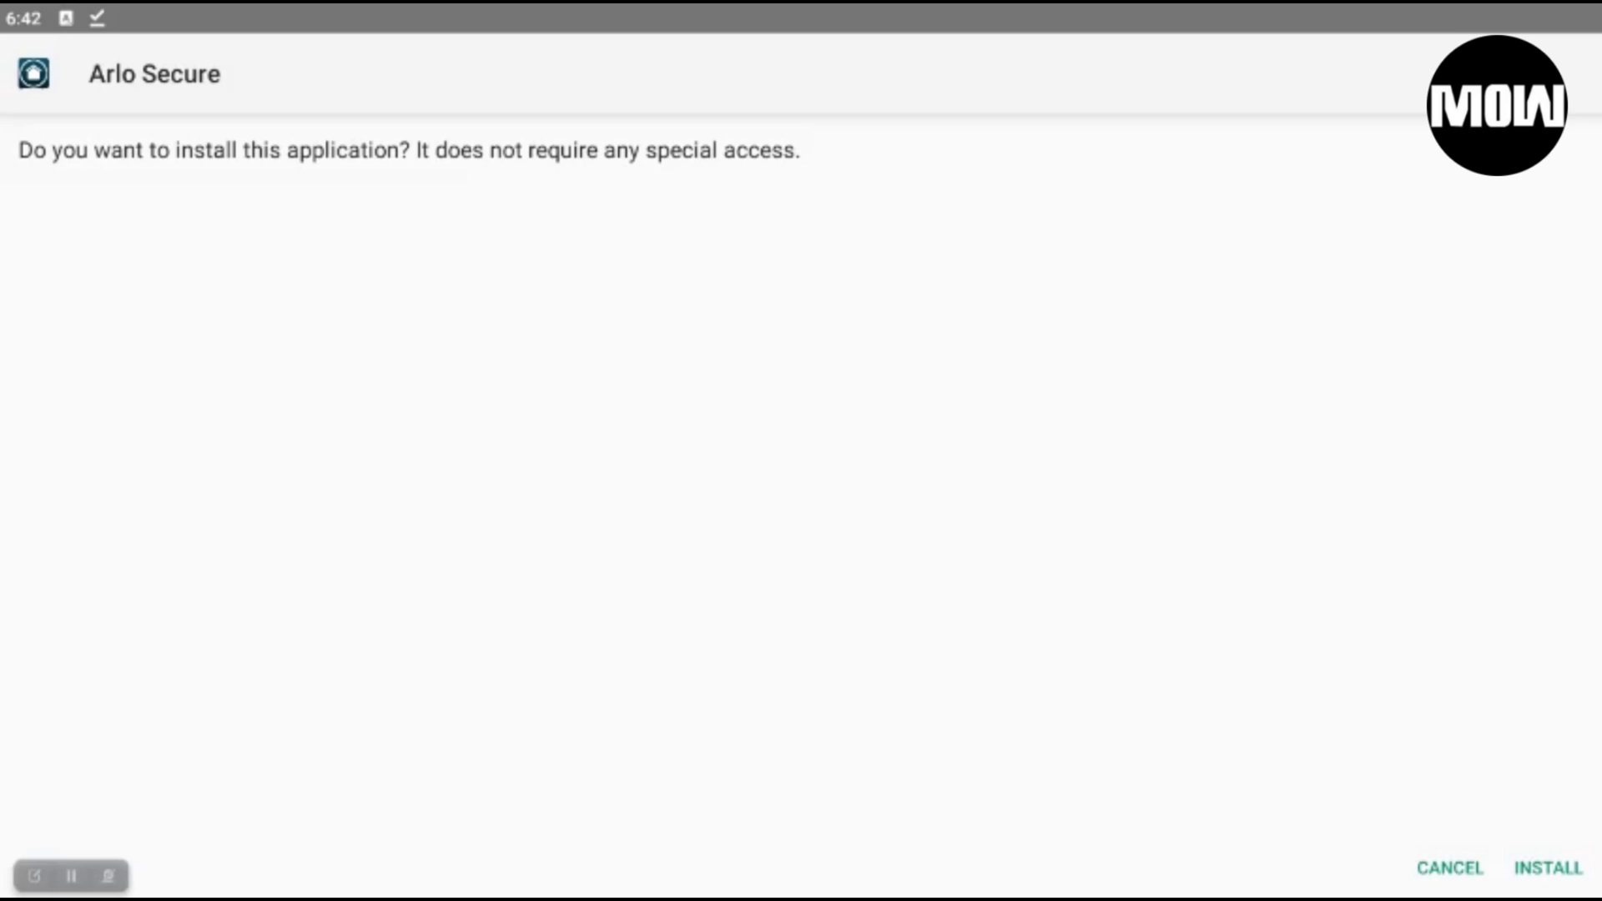
click(1547, 867)
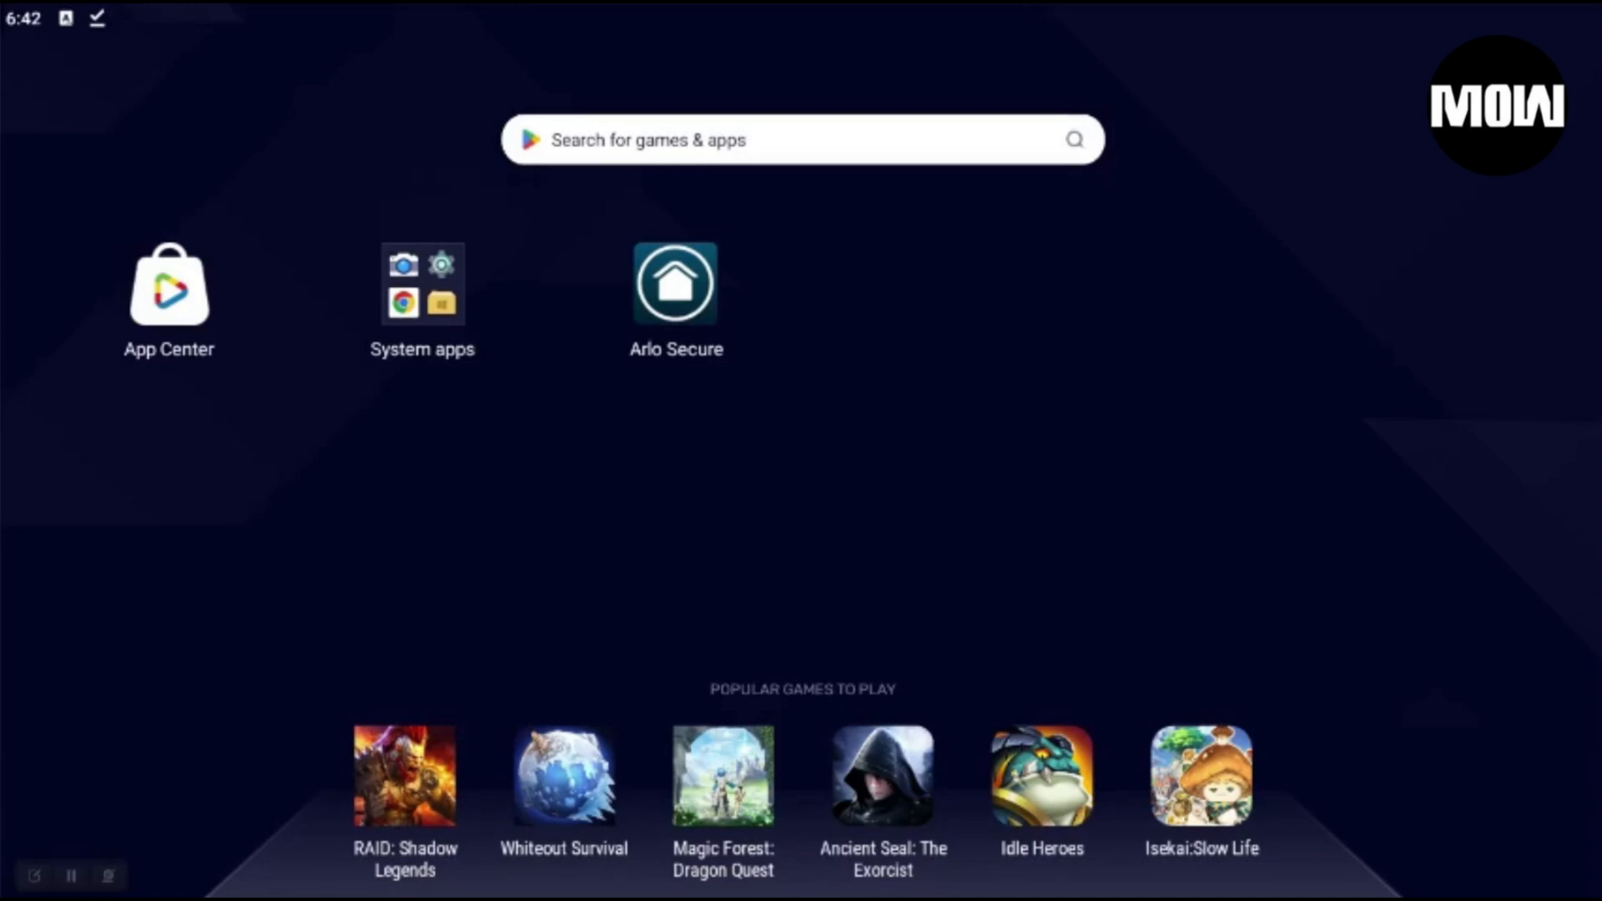
- Show Arlo Secure's App info via Settings > Apps, confirming it is installed (158 MB)
click(421, 284)
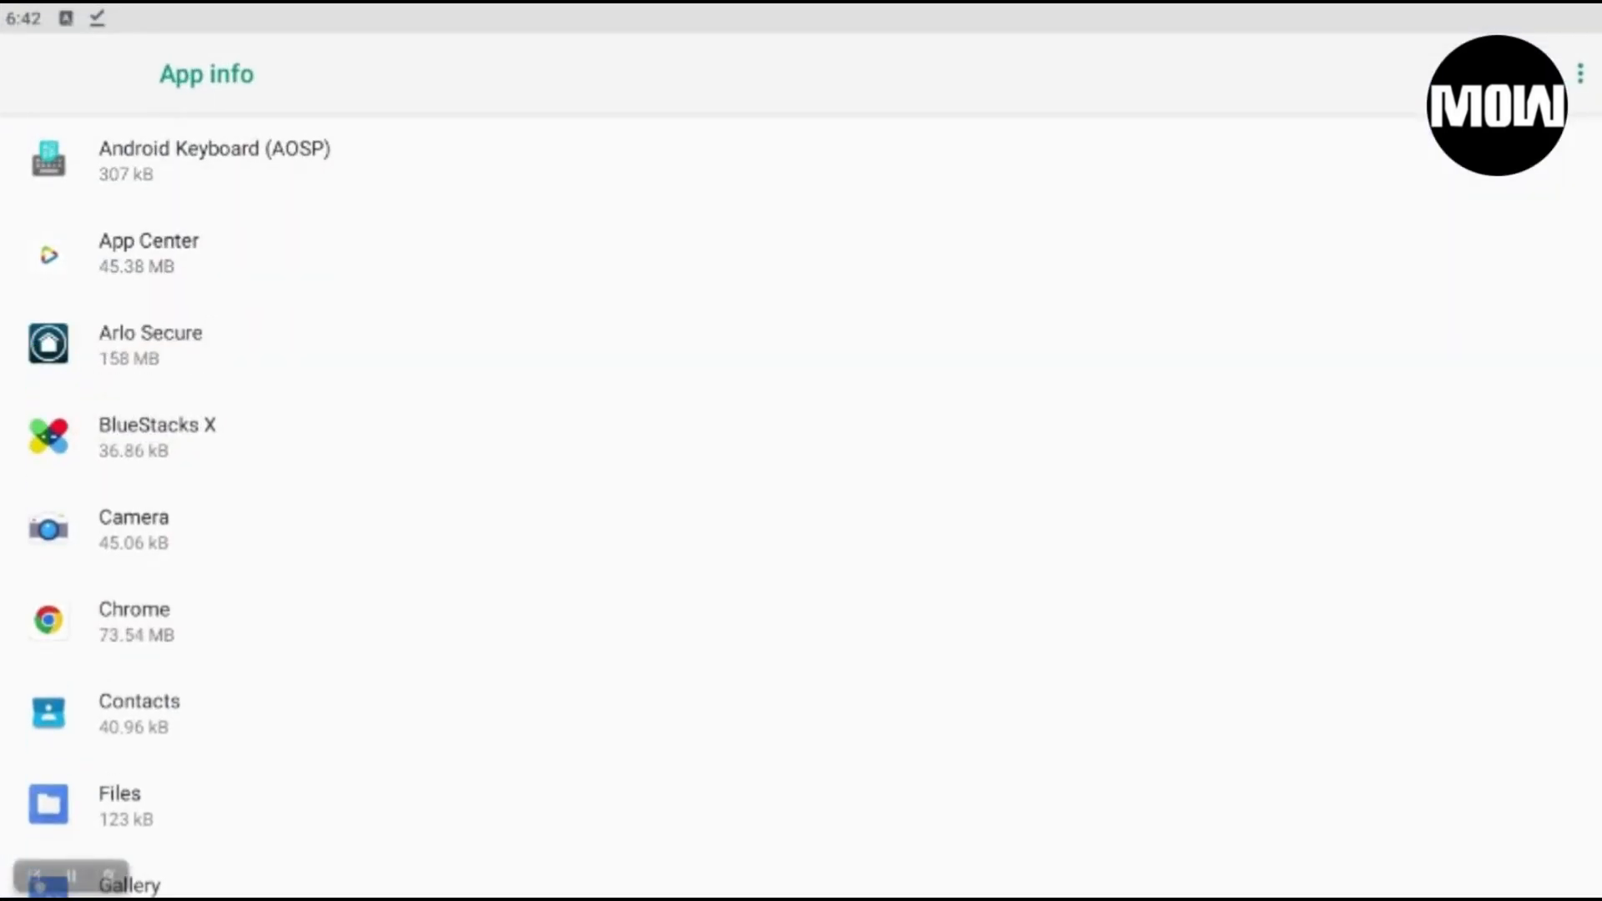
click(151, 344)
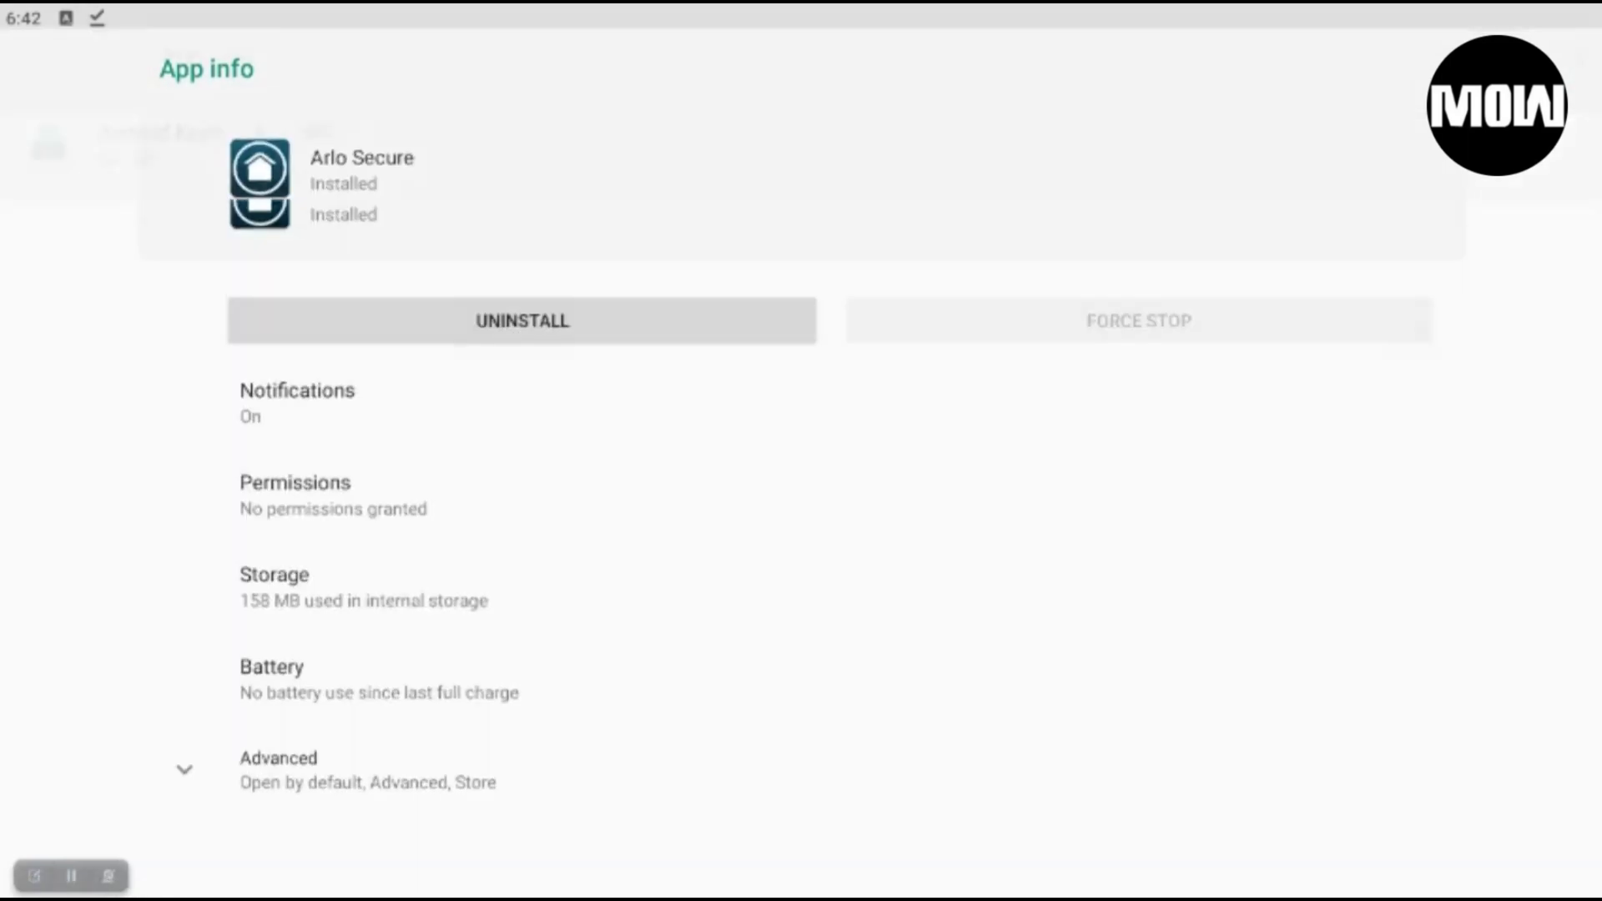